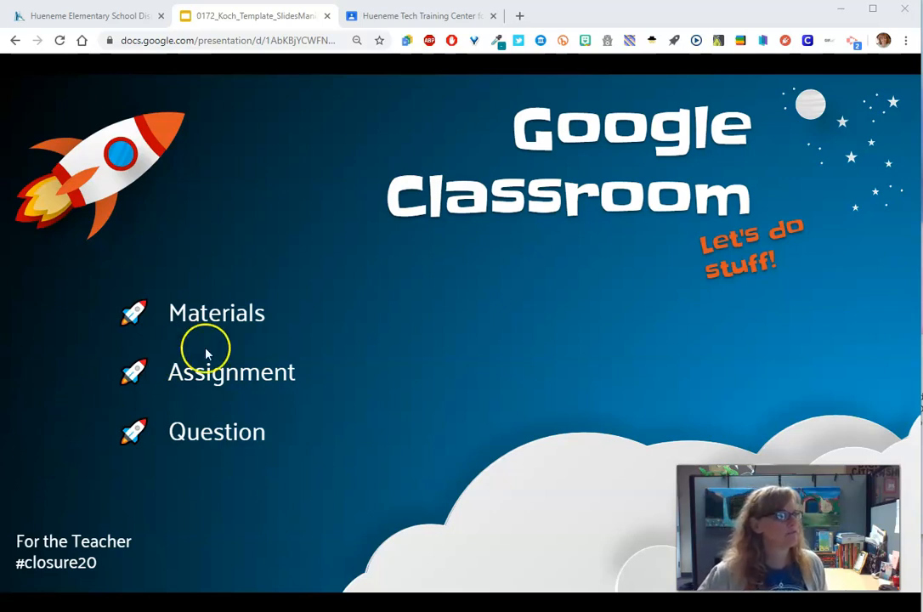
mouse_move(270, 319)
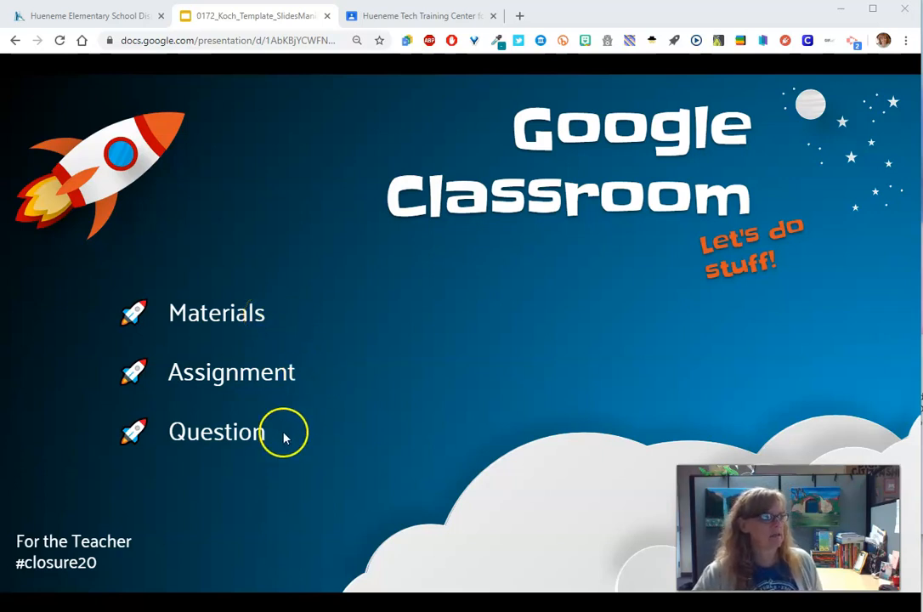
Step: Switch from the training course to Mrs. Hoppe's sandbox class Classwork page
left_click(417, 15)
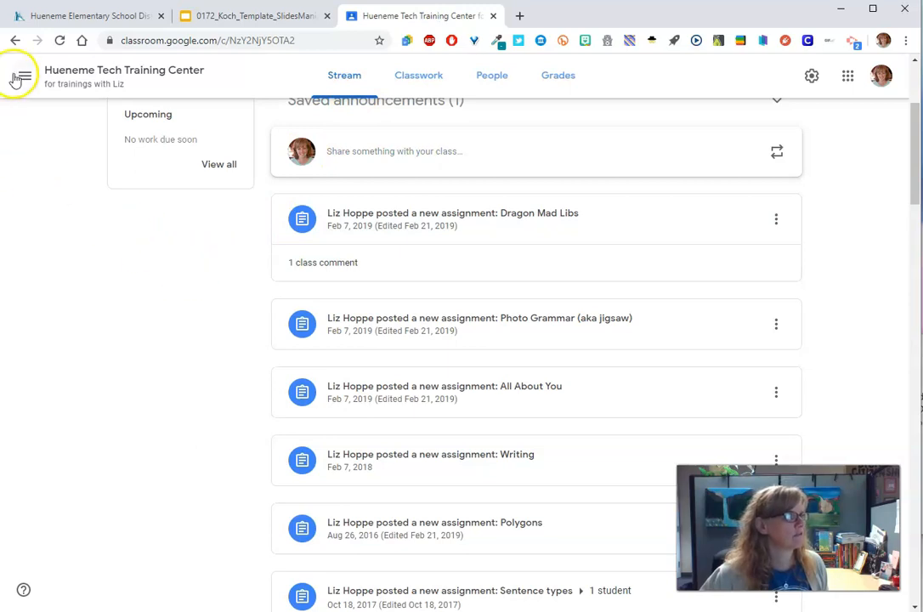
left_click(17, 76)
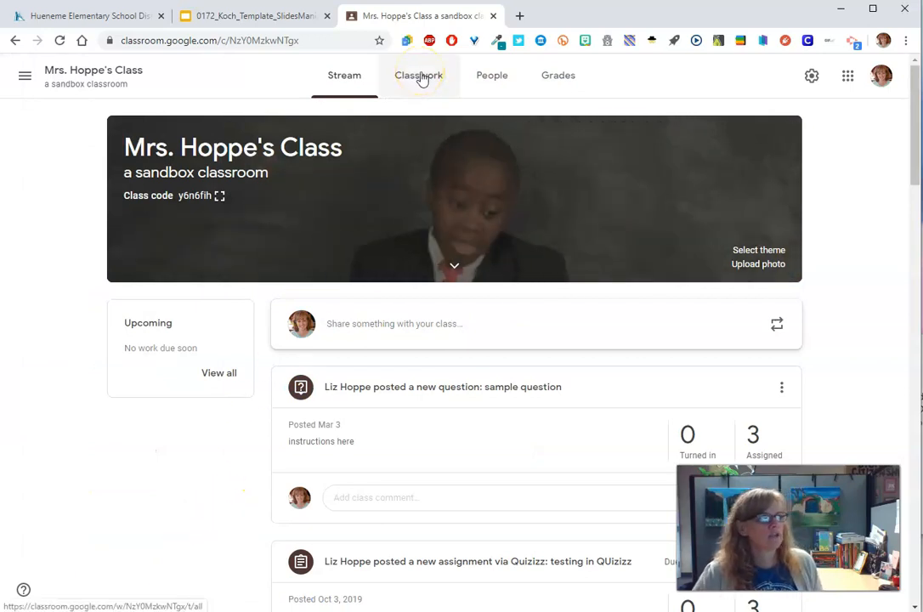
left_click(418, 74)
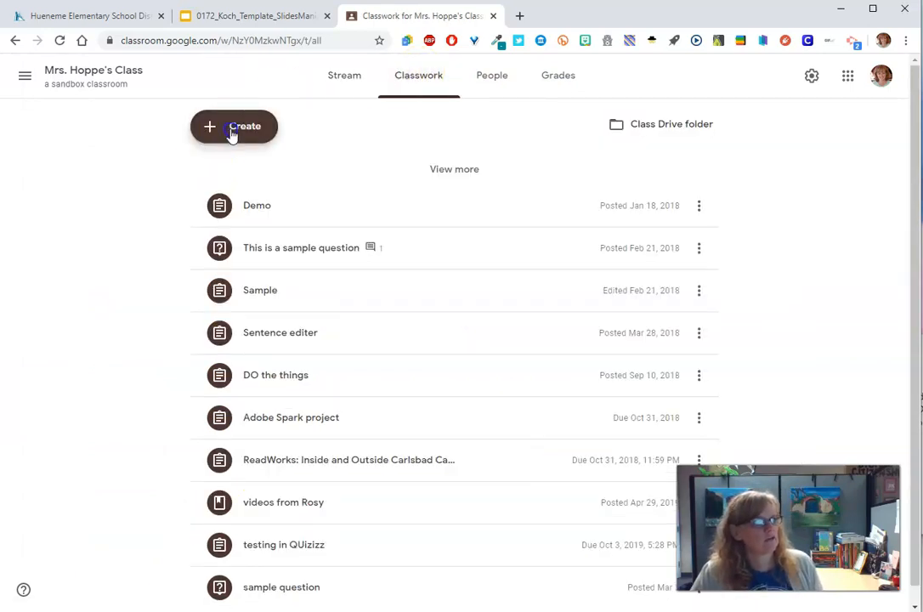
Step: Show the Create options: Assignment, Quiz, Question, Material, Reuse post and Topic
left_click(234, 126)
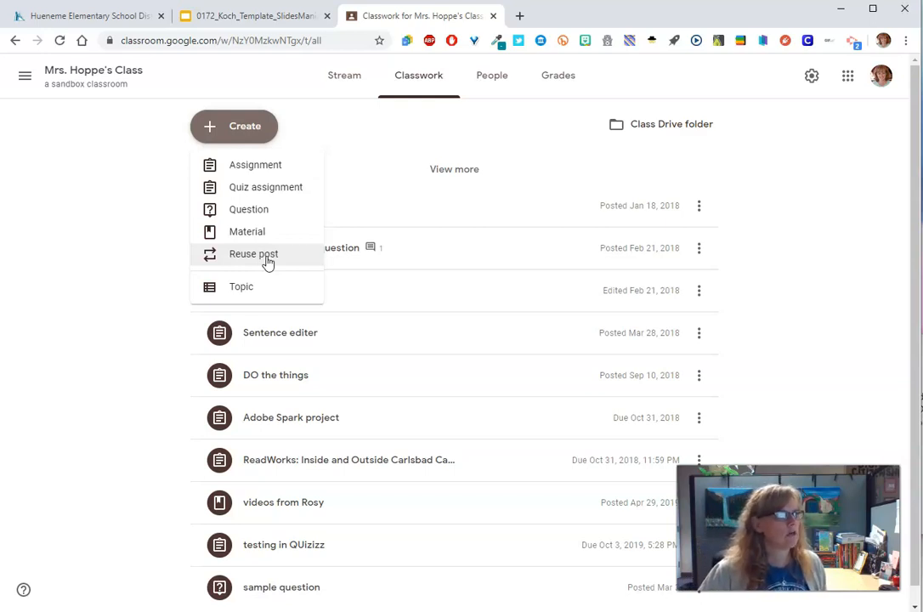
mouse_move(265, 187)
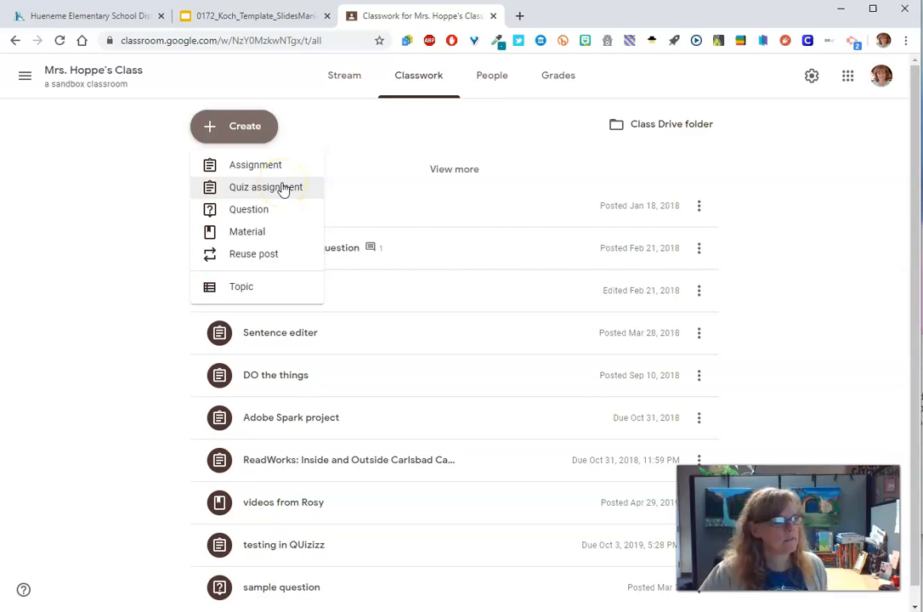
mouse_move(247, 231)
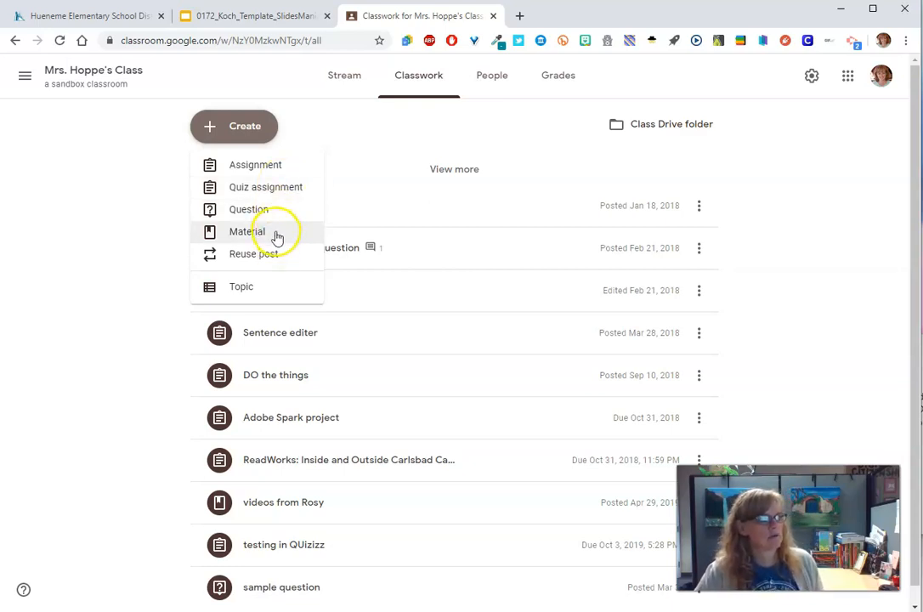
mouse_move(280, 219)
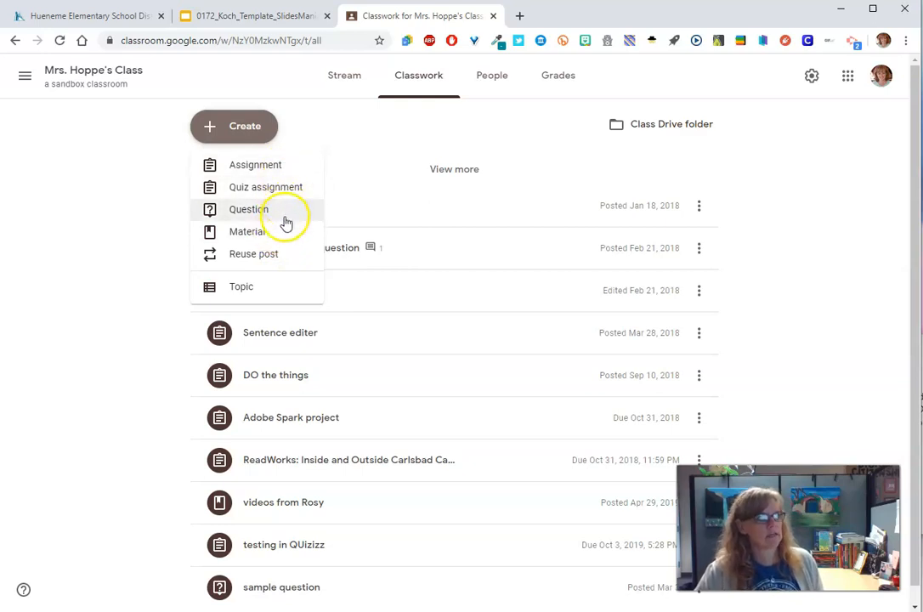
Step: Start a material titled 'Today is Monday April 20, 2020' with description 'Here are your goals'
left_click(248, 231)
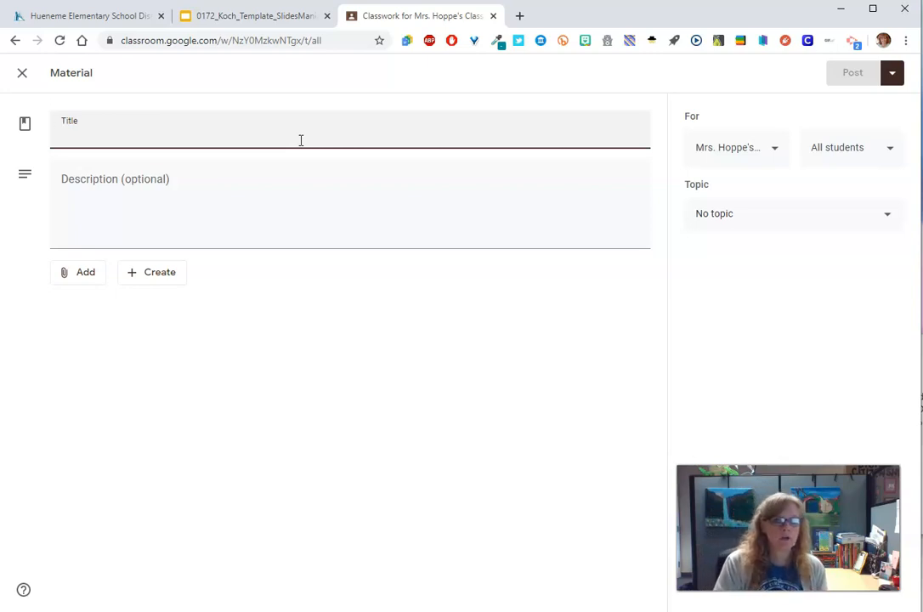
type("Today i")
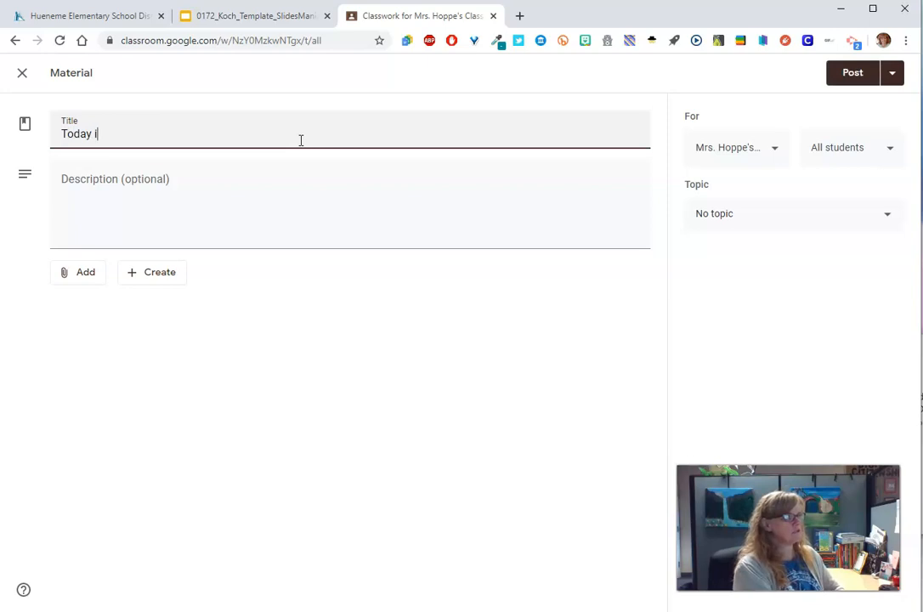
type("s Monday")
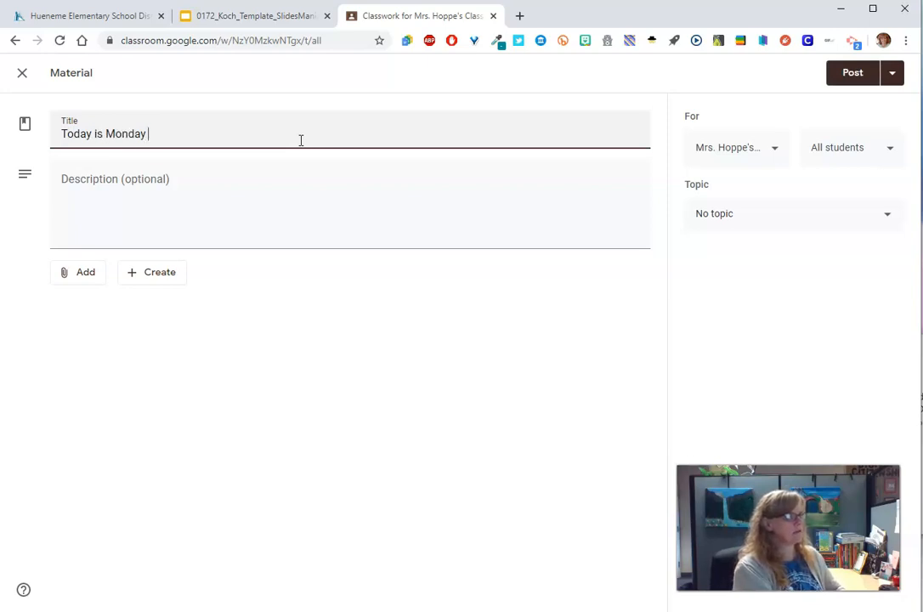
type("April 20, 2020")
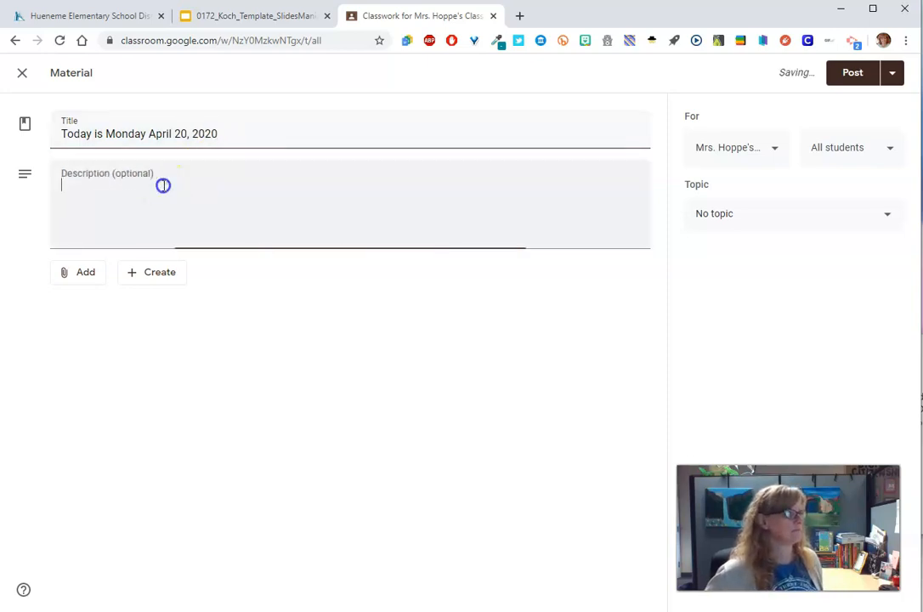
type("Here are your goals")
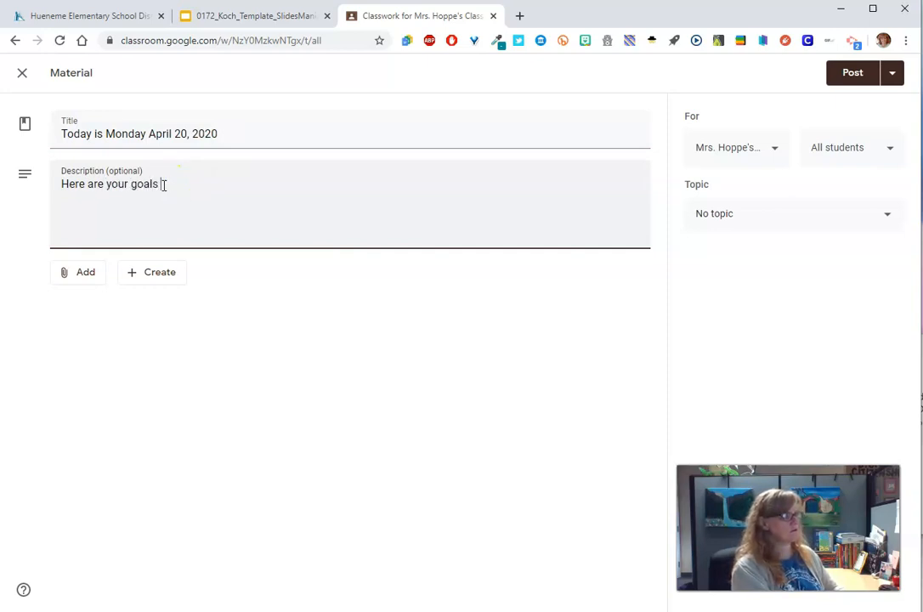
Step: Finish the description 'for today:' with lines Do this, Do this other thing, Do this thing too
type("for today:")
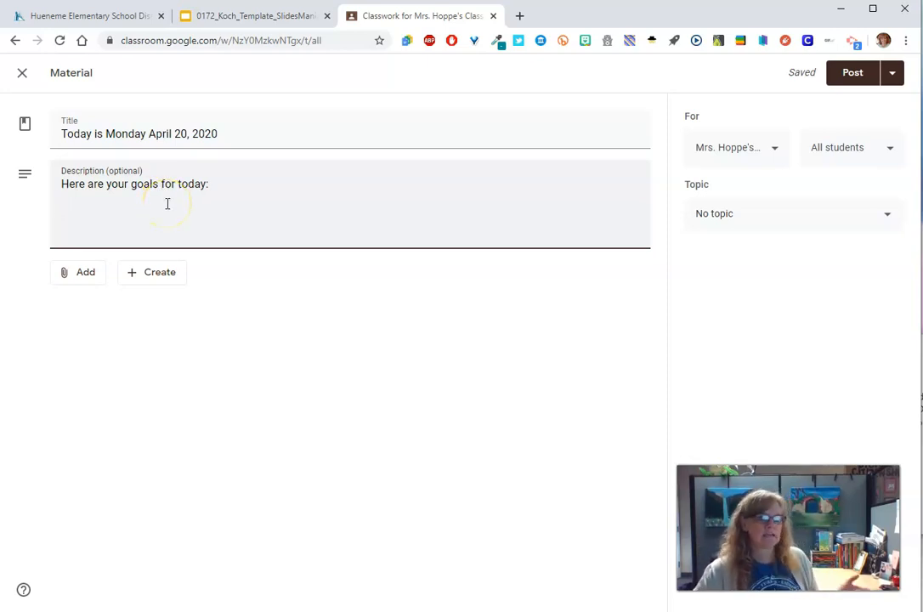
key("enter")
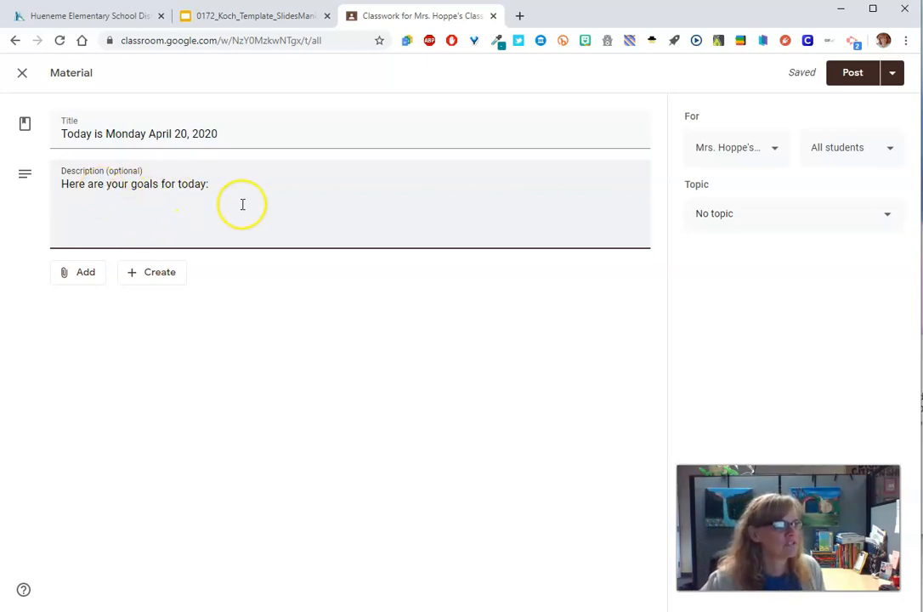
type("Do this")
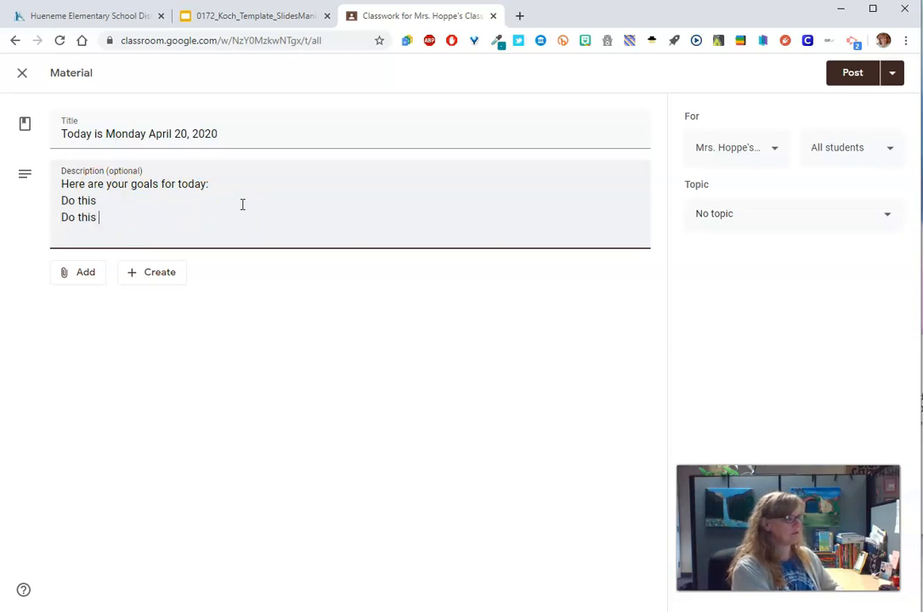
type("other thing")
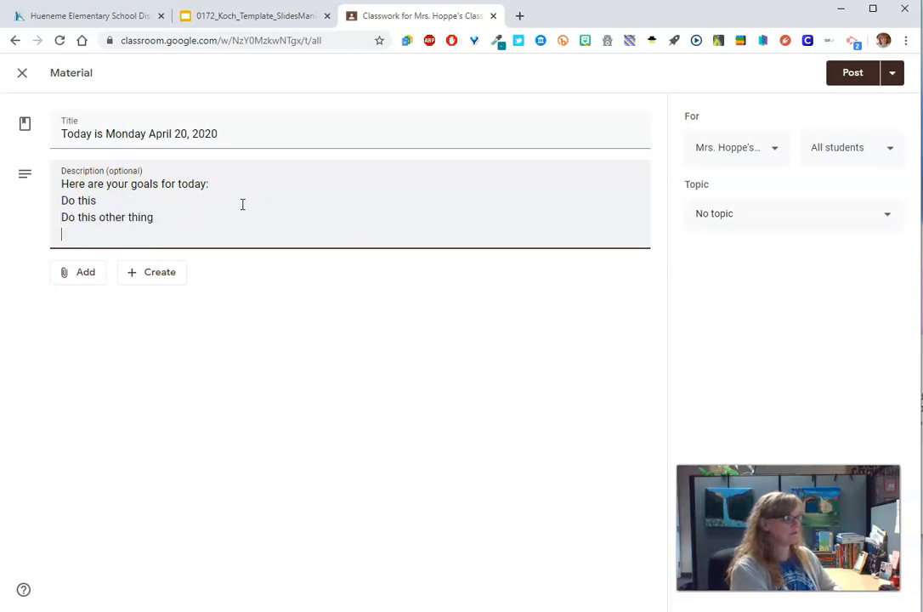
type("Do this thing too")
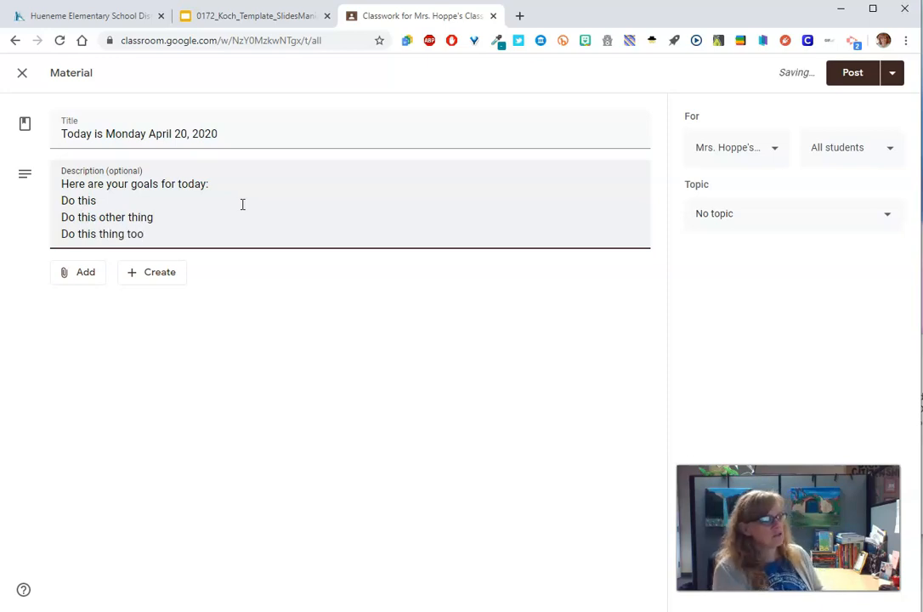
left_click(78, 272)
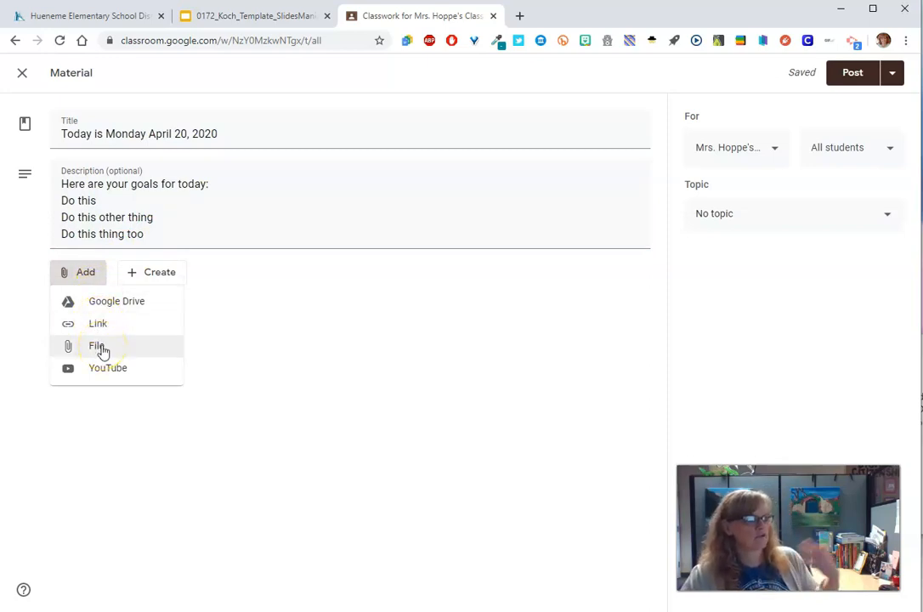
mouse_move(117, 301)
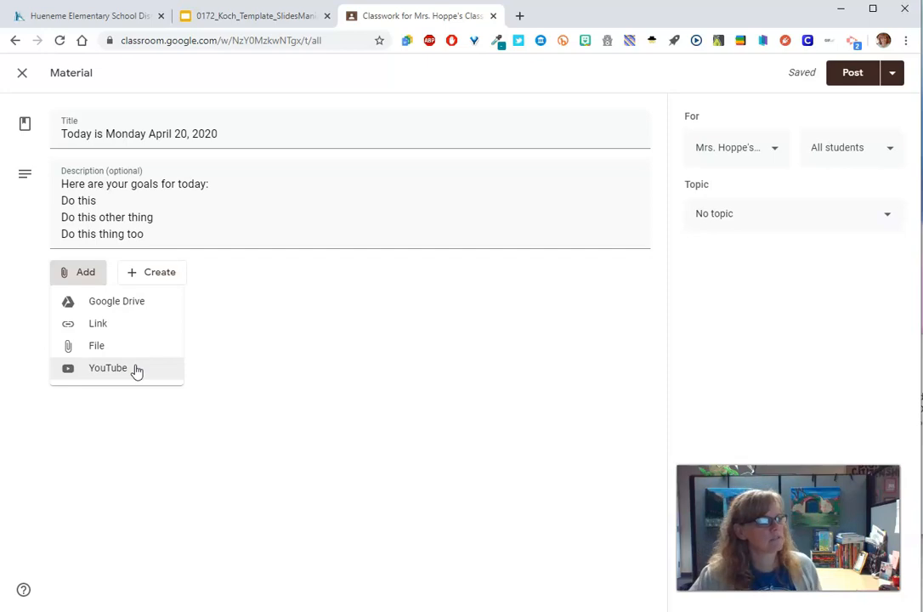
mouse_move(128, 328)
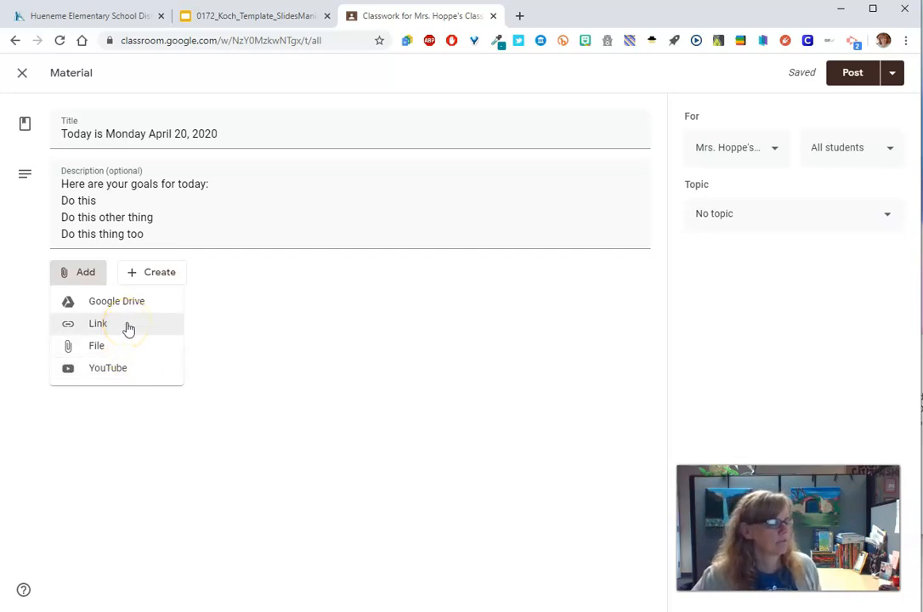
mouse_move(235, 334)
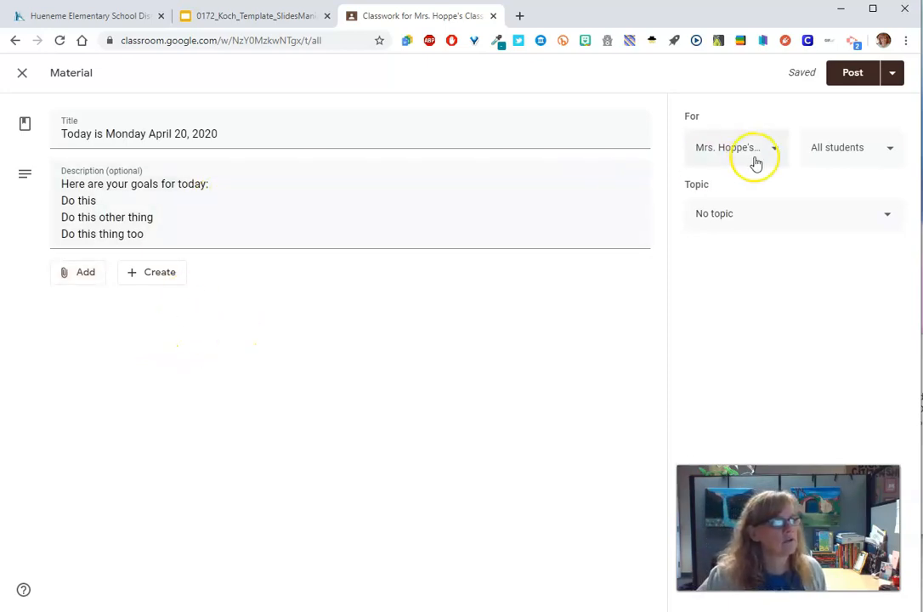
left_click(850, 147)
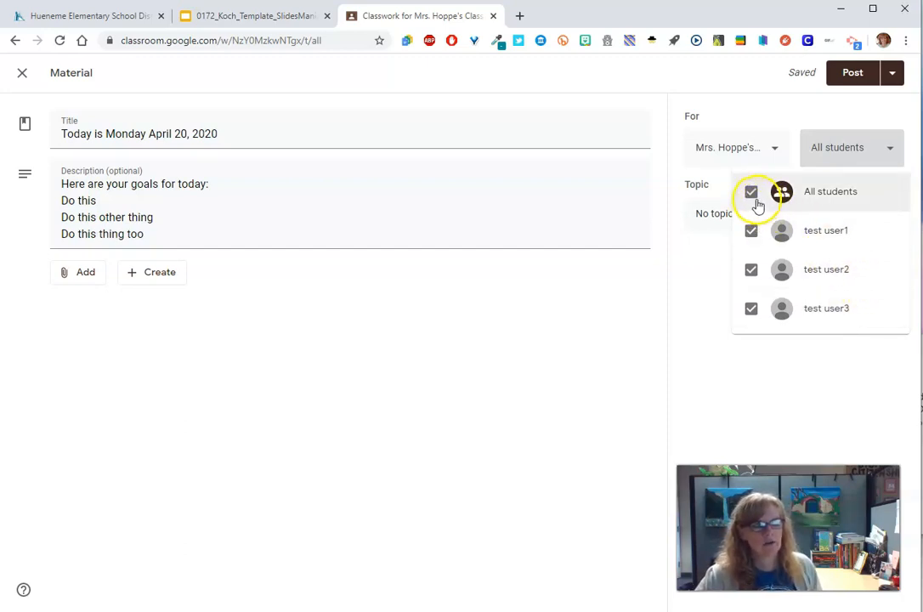
left_click(751, 192)
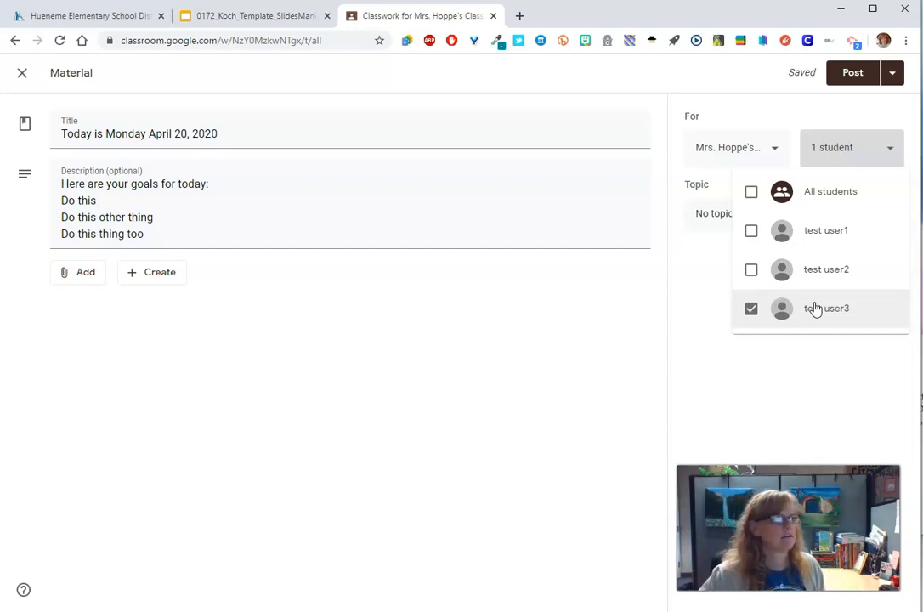
left_click(750, 191)
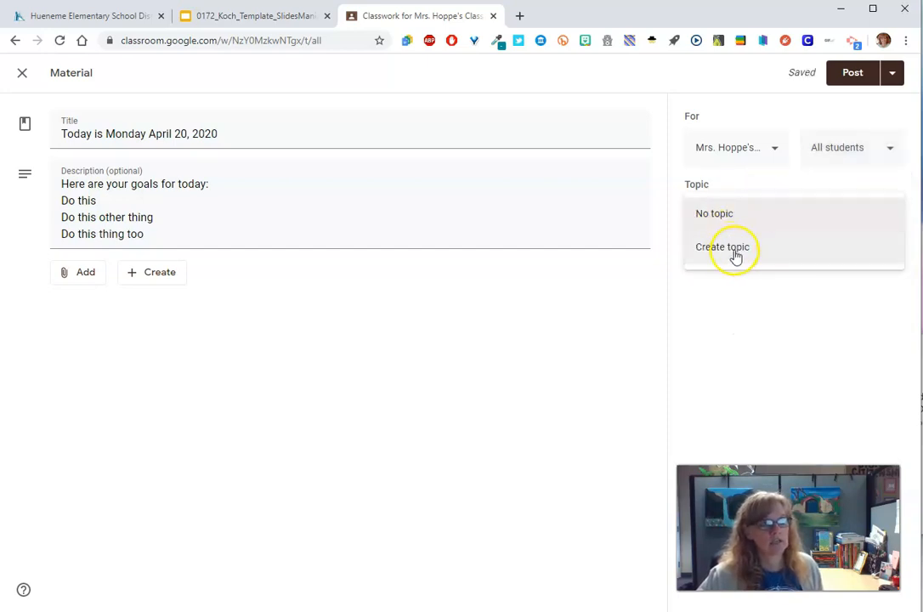
Step: Create the topic 'Week 1 DL' and assign it to the material
type("W")
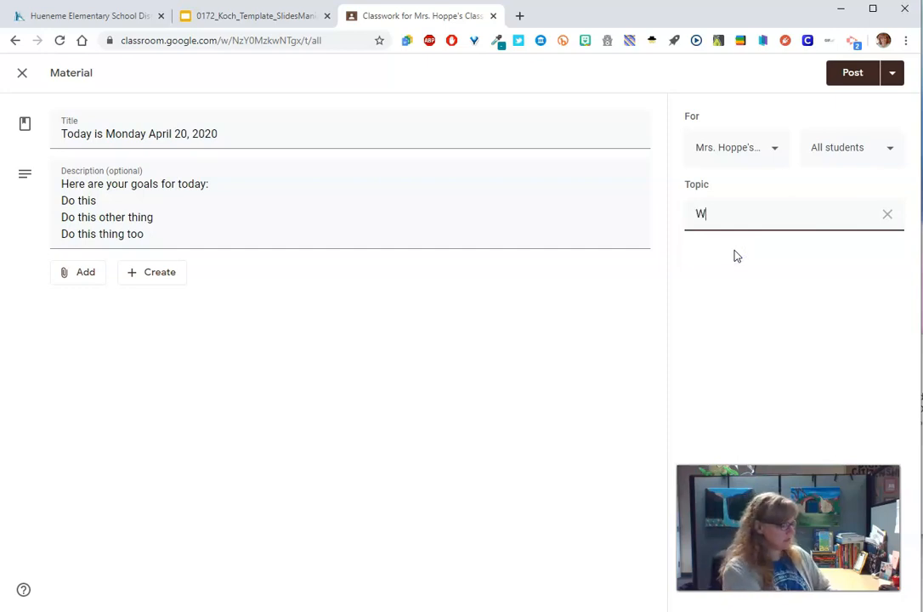
type("eek 1 DL")
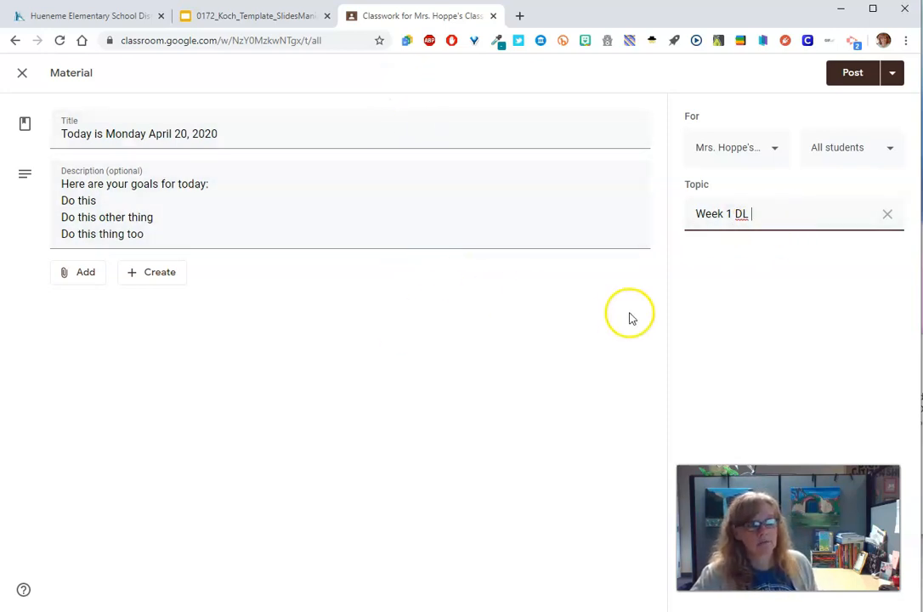
left_click(892, 74)
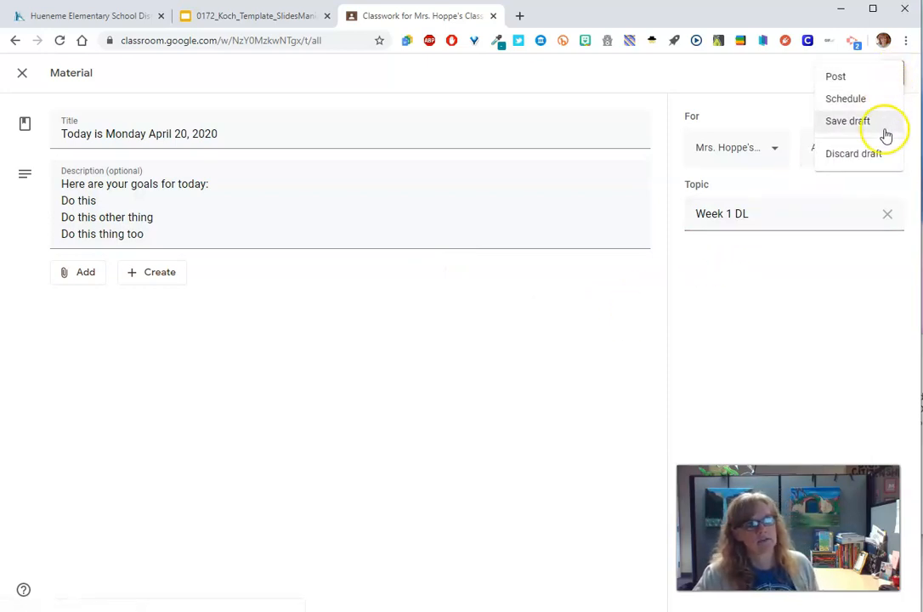
left_click(847, 121)
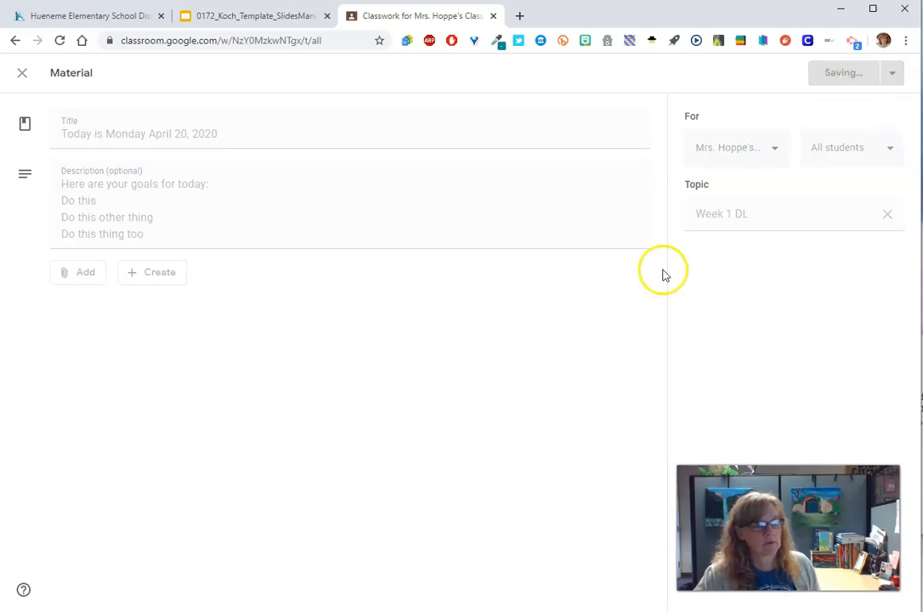
left_click(22, 72)
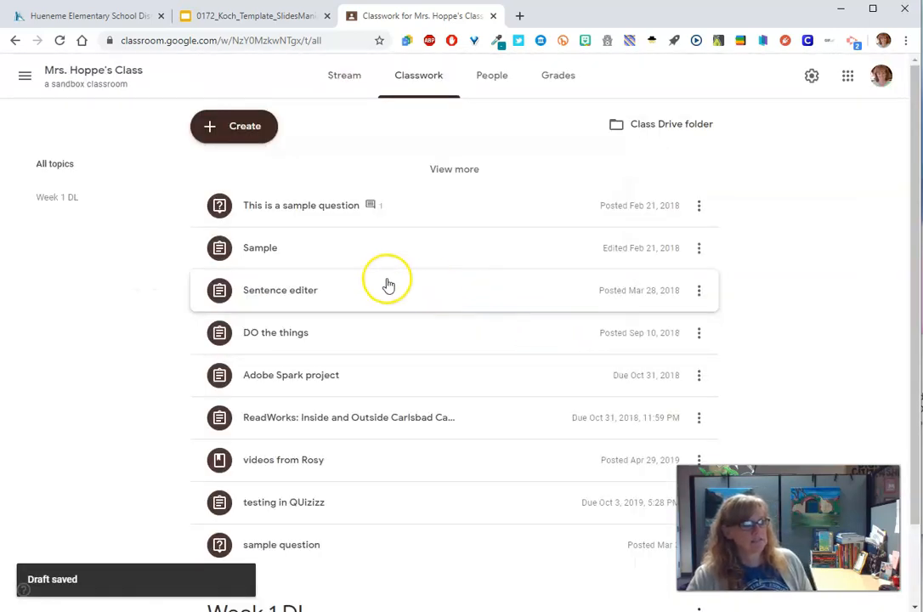
mouse_move(391, 200)
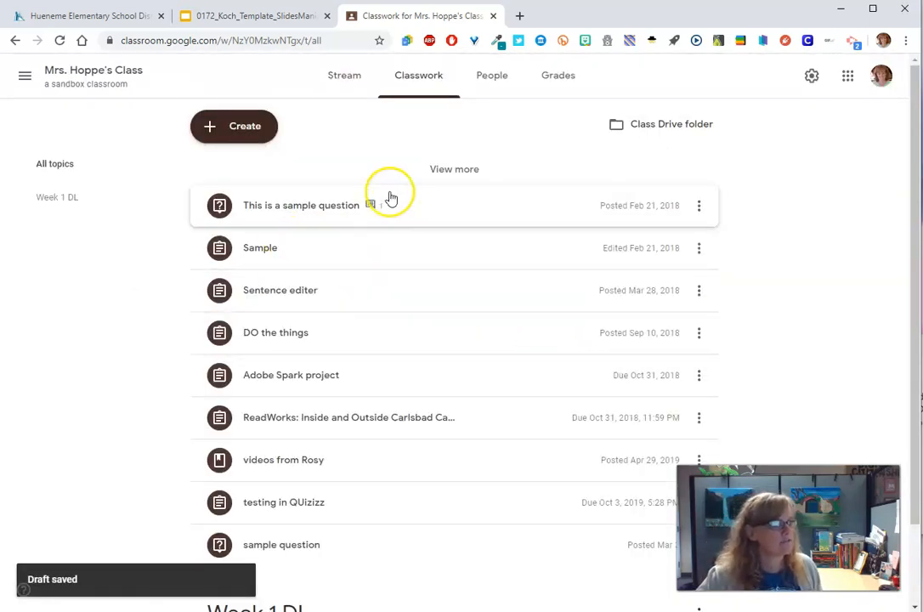
scroll("down", 3)
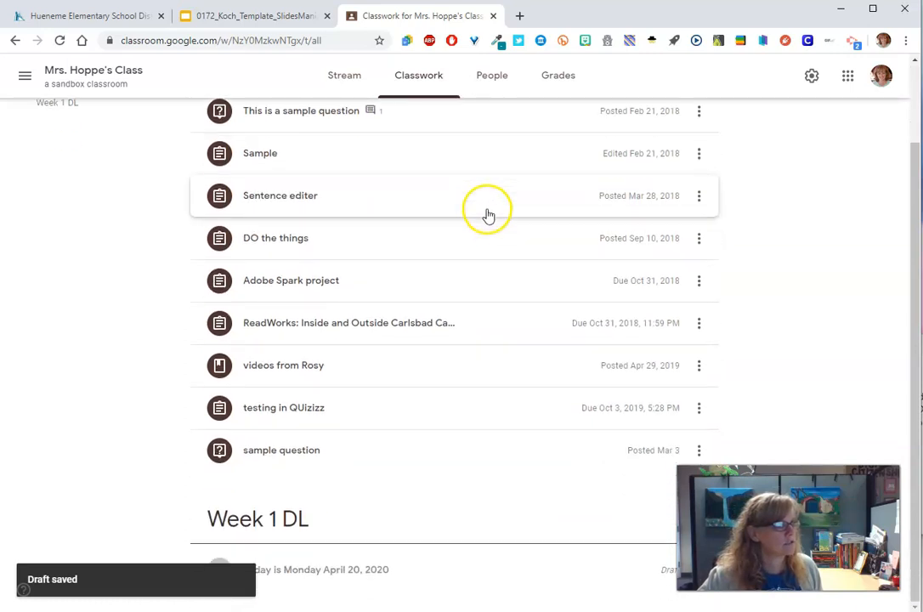
mouse_move(419, 594)
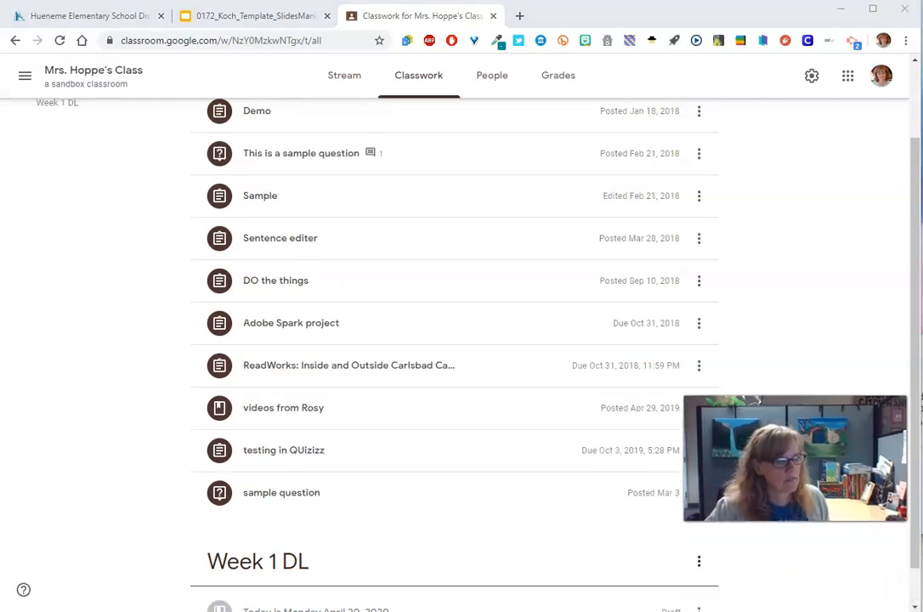
mouse_move(591, 539)
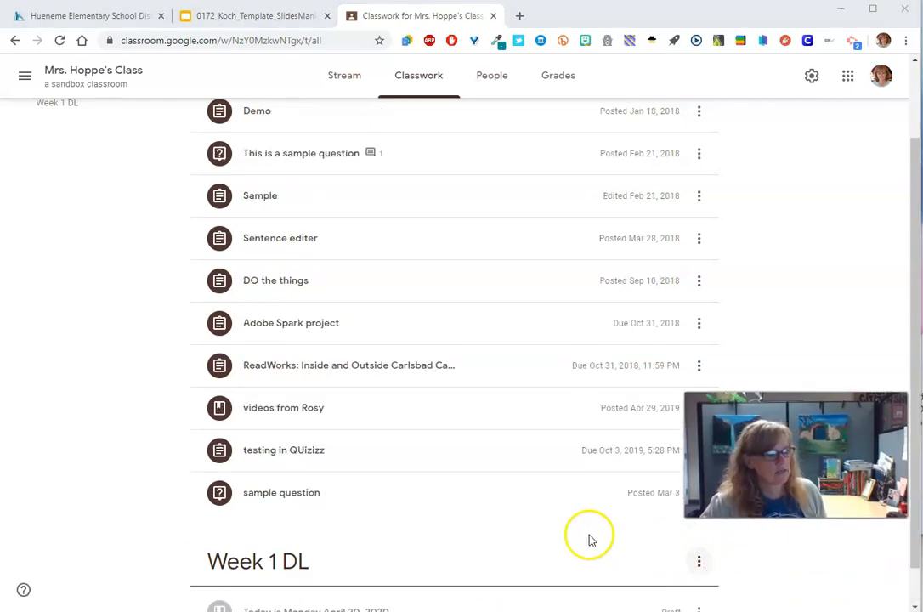
Step: Reopen the 'Today is Monday April 20, 2020' draft for editing and show the posting choices
left_click(699, 561)
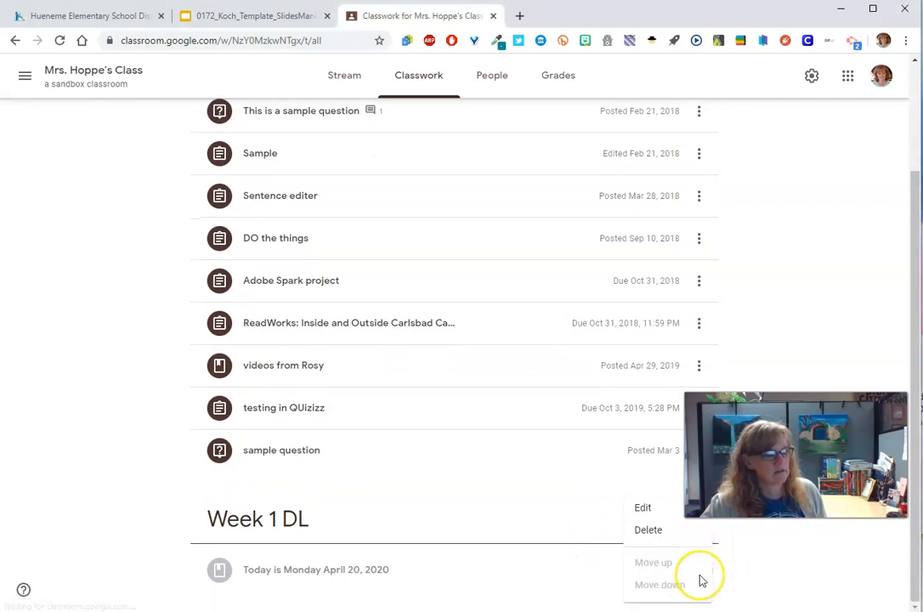
left_click(642, 507)
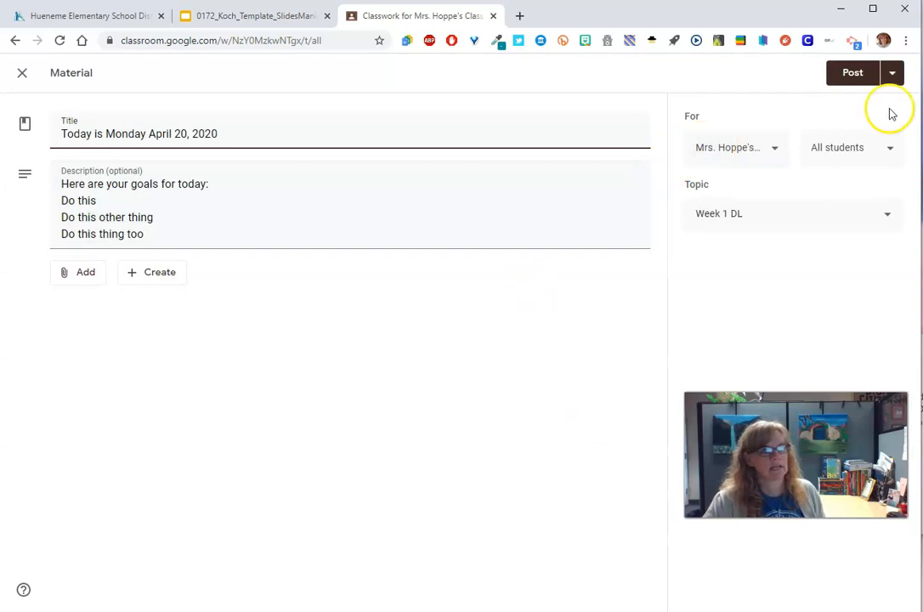
left_click(891, 72)
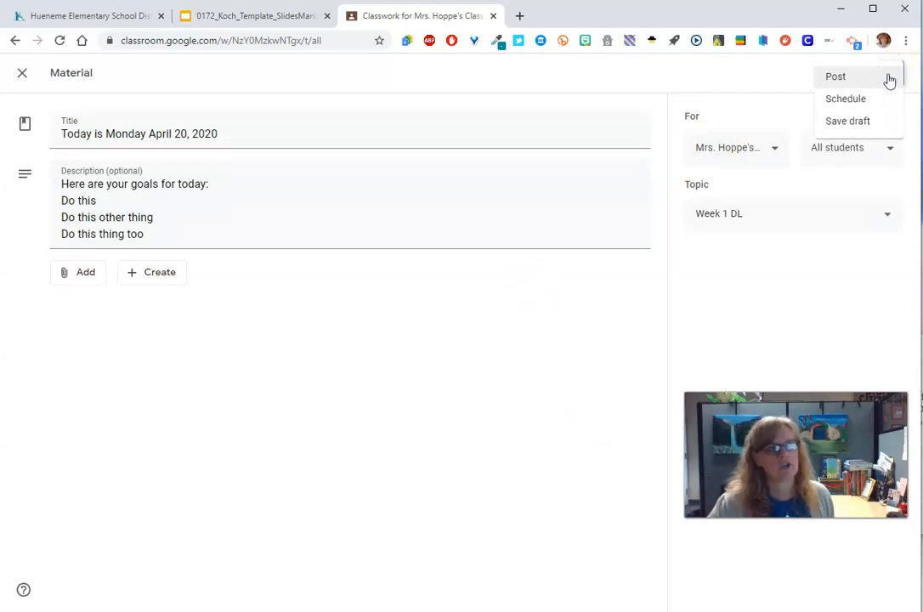
mouse_move(885, 120)
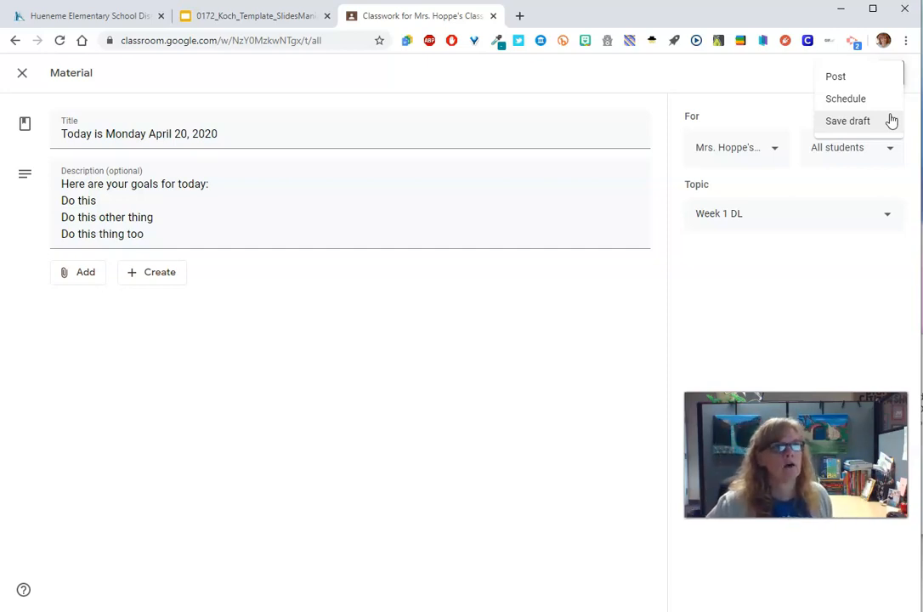
Step: Schedule the Week 1 DL material to post on April 20, 2020 at 9:00 AM
left_click(844, 98)
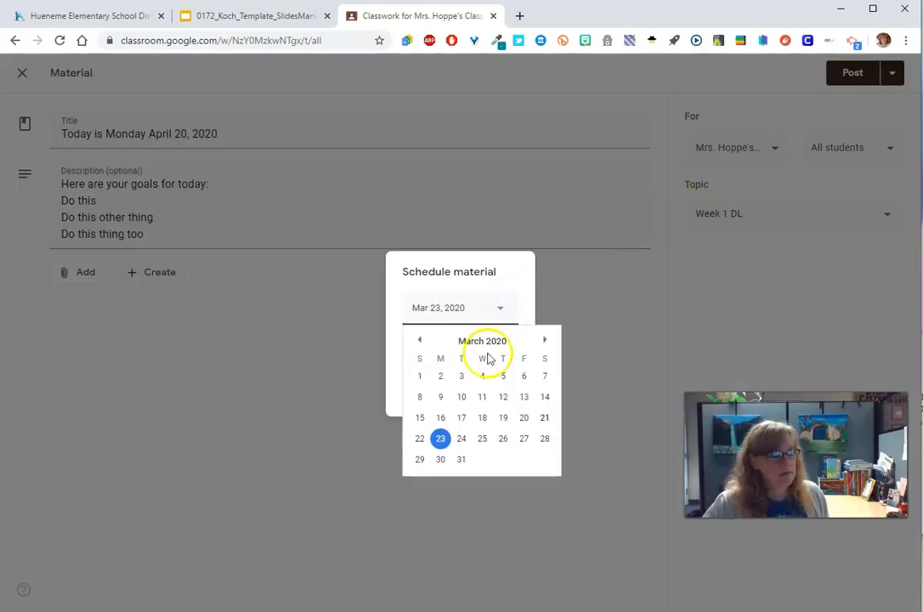
left_click(545, 340)
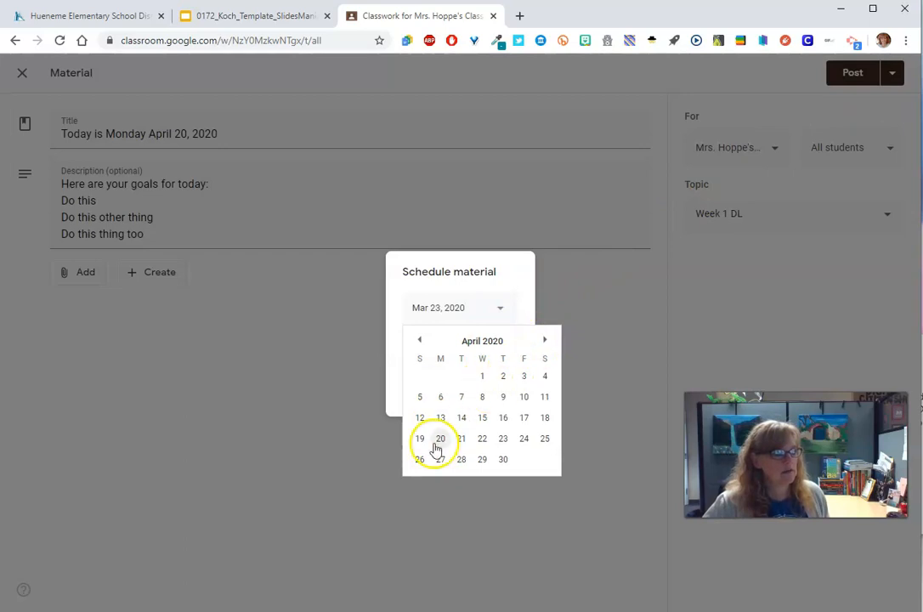
left_click(440, 437)
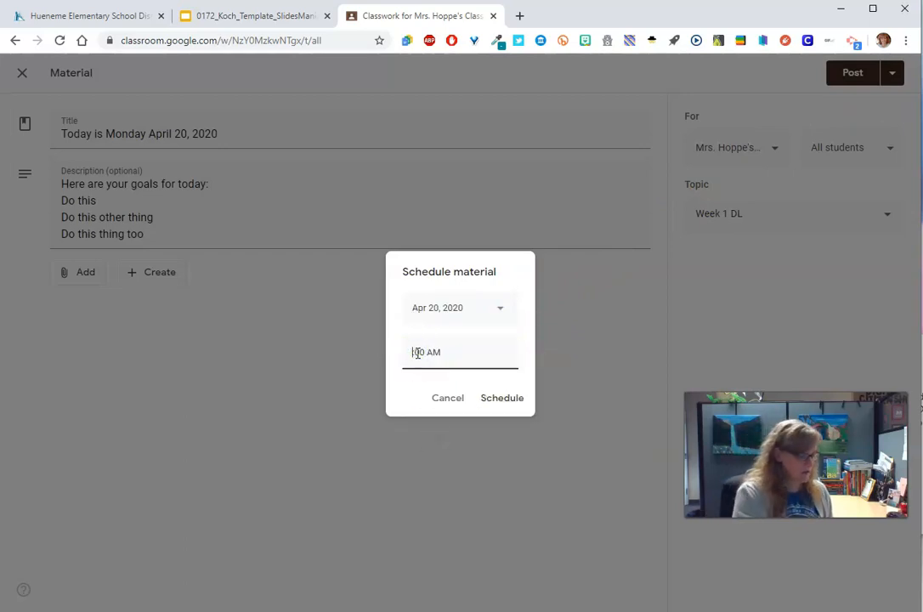
left_click(502, 398)
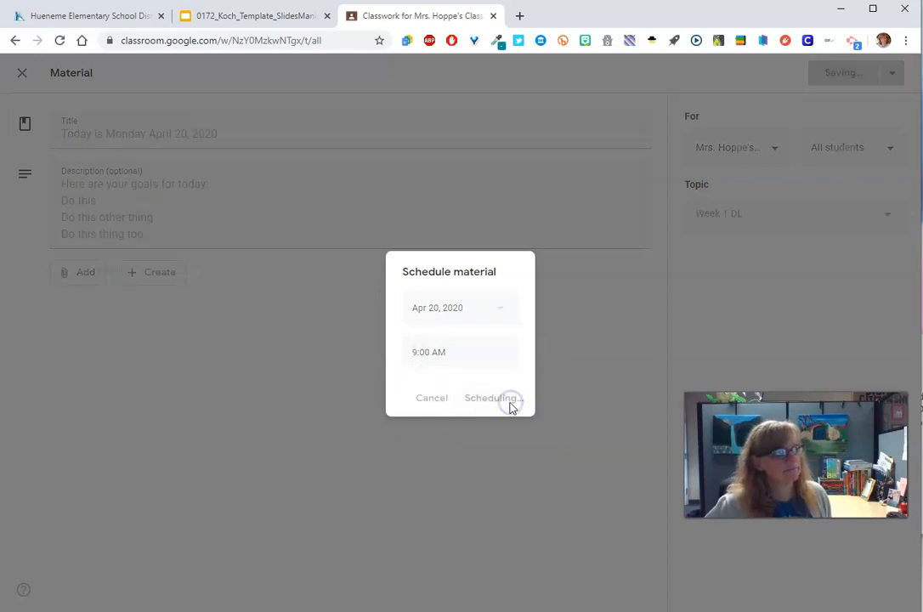
left_click(491, 398)
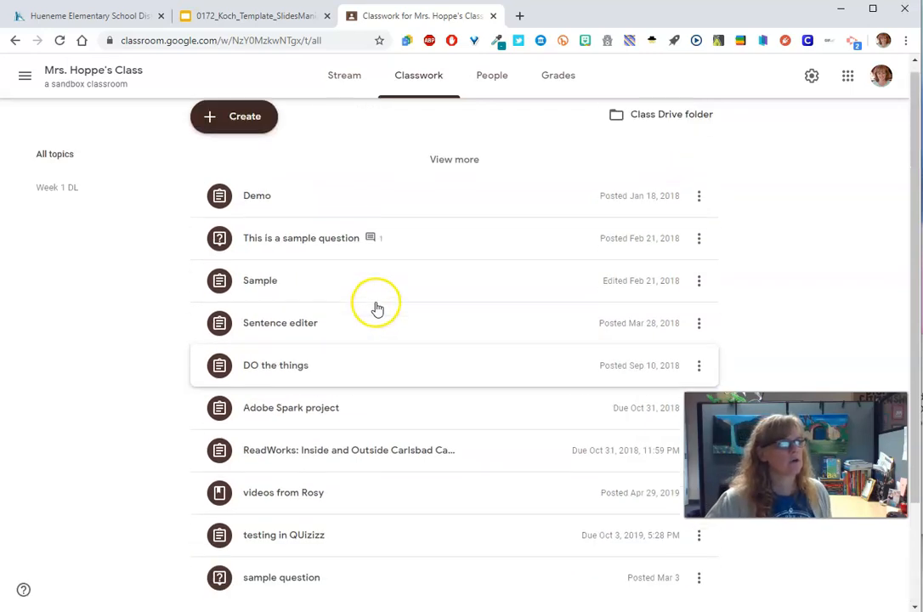
Step: Go to the class Stream, viewing and closing the class settings unchanged
left_click(234, 116)
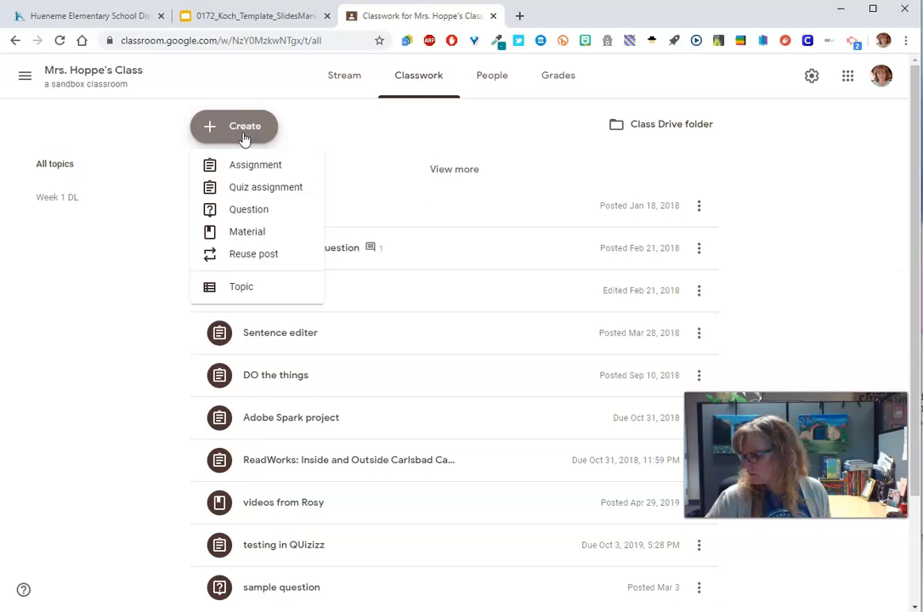
mouse_move(248, 231)
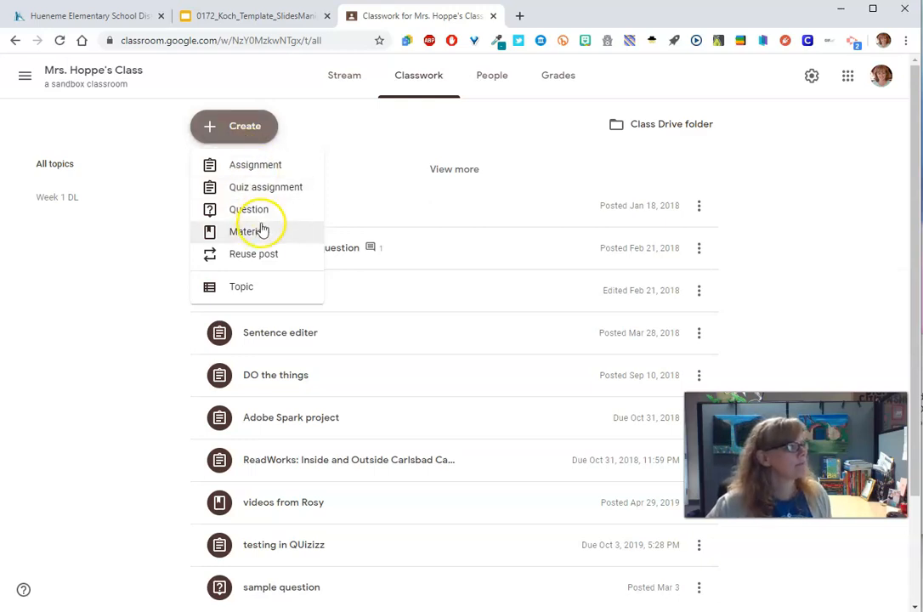
left_click(345, 75)
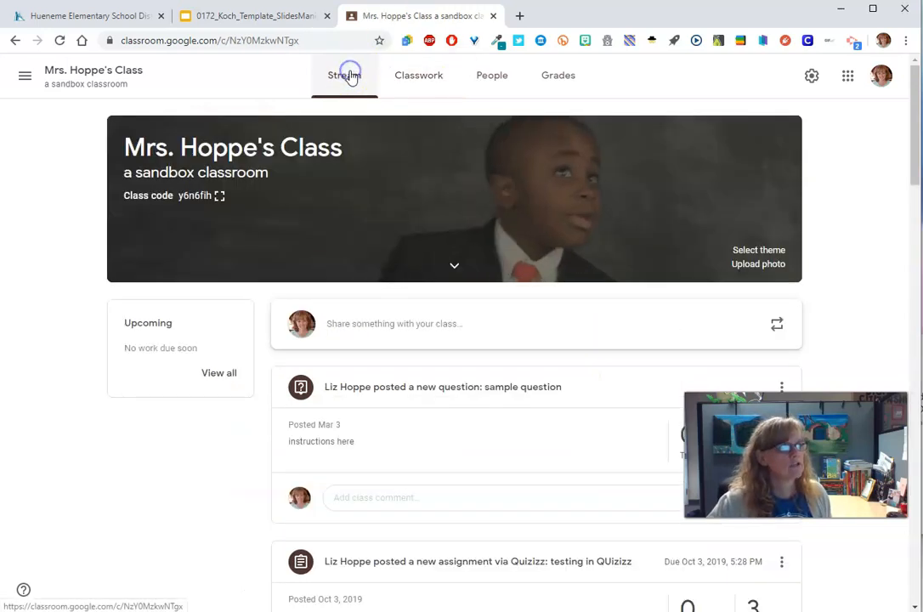
left_click(811, 75)
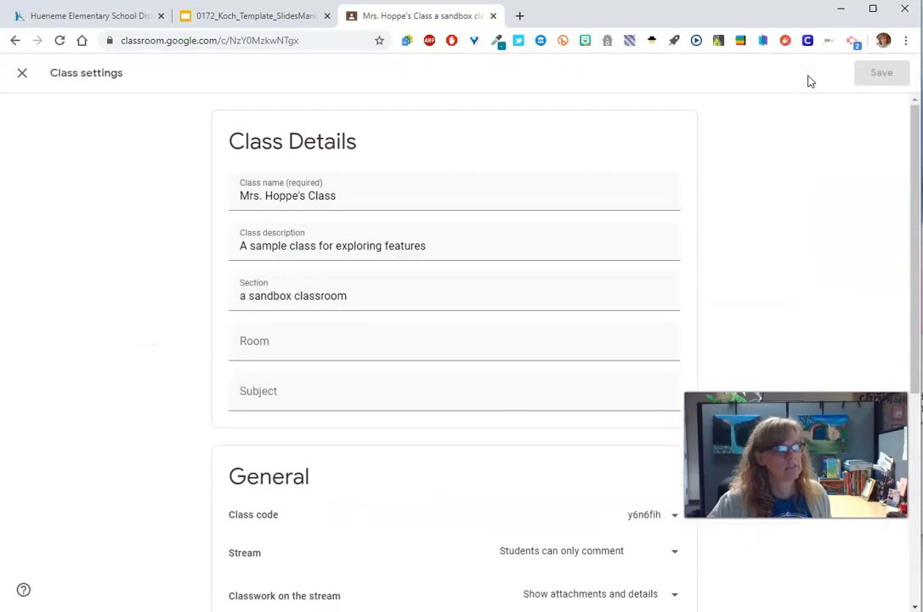
scroll("down", 3)
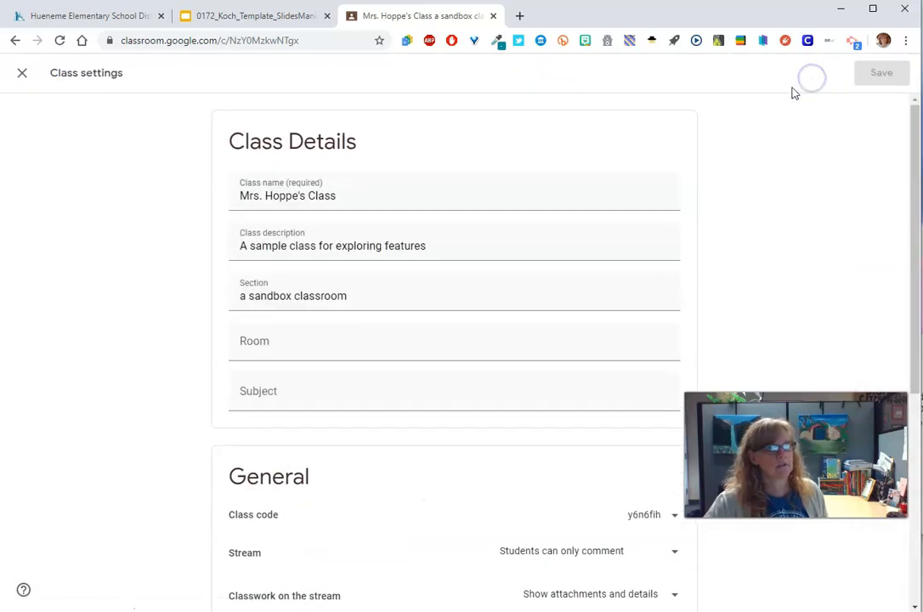
scroll("down", 3)
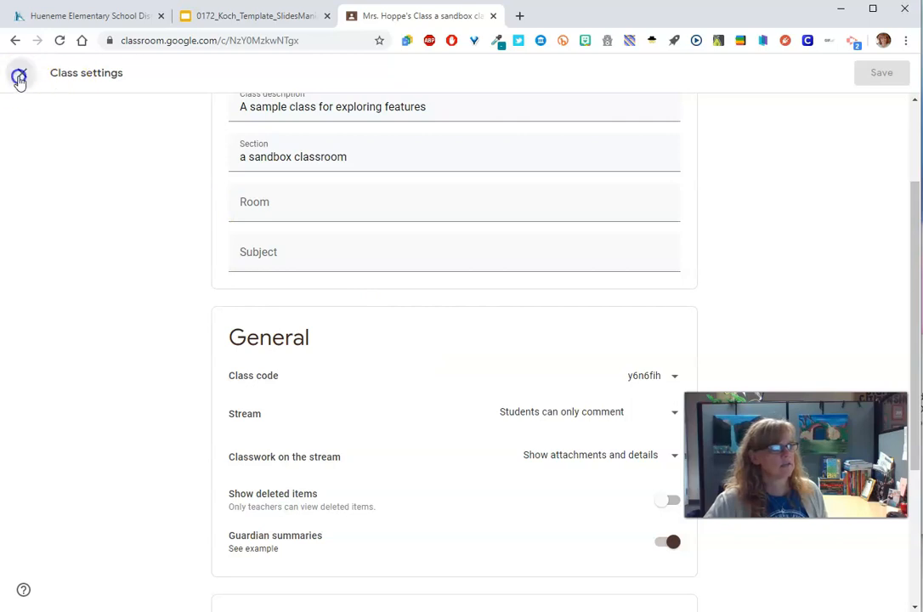
left_click(19, 76)
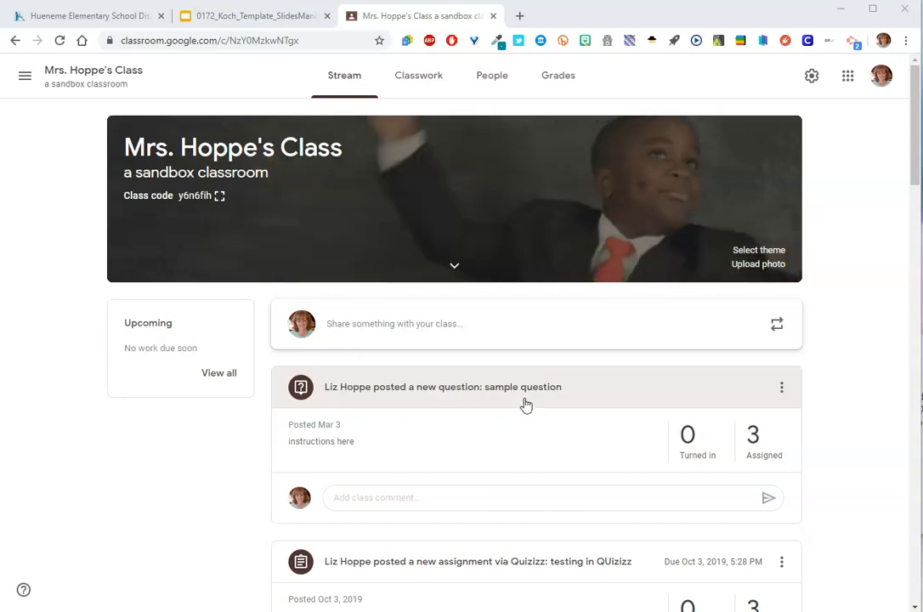
Step: Scroll through the earlier stream posts, then return to the Classwork page
scroll("down", 3)
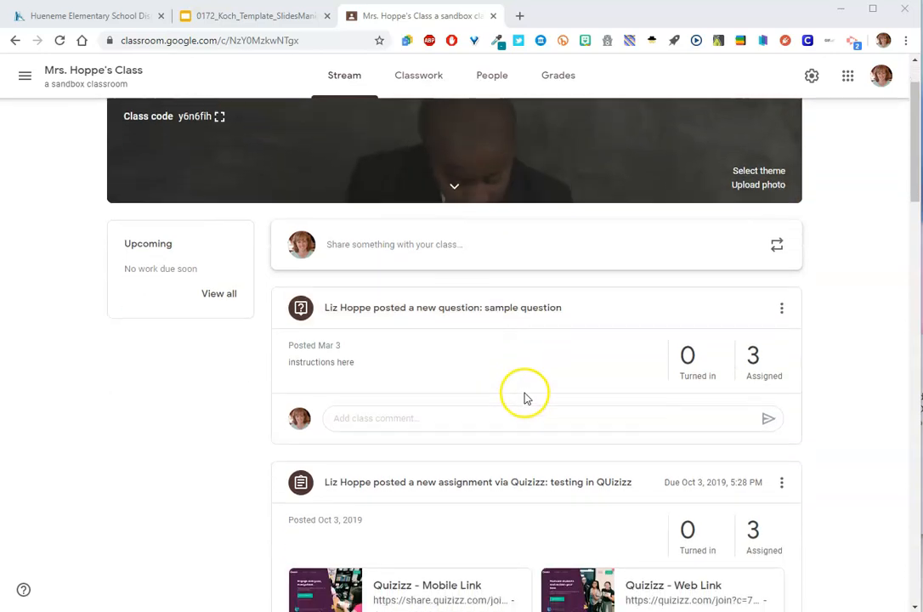
scroll("down", 3)
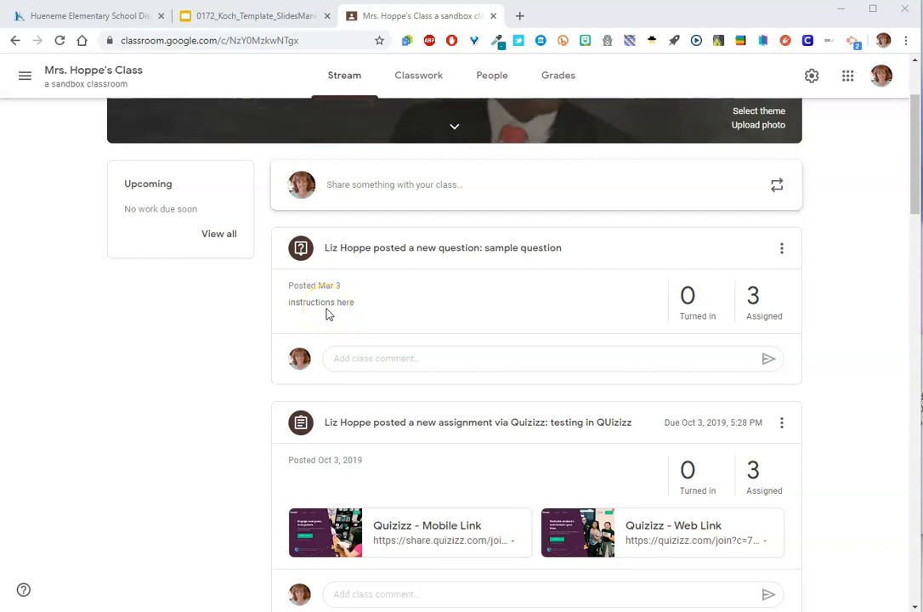
left_click(390, 359)
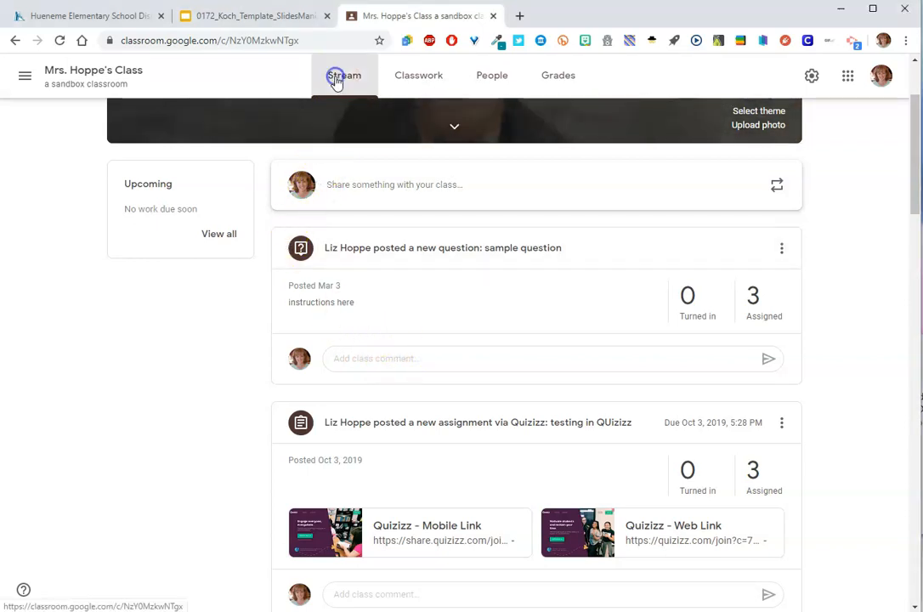
left_click(418, 75)
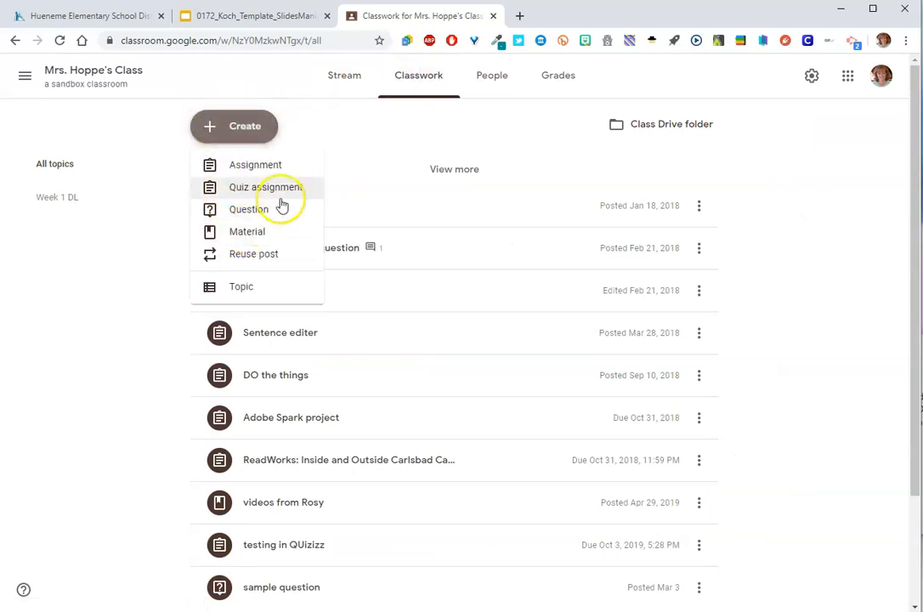
Step: Create an 'Art slides' assignment and begin instructions to go to Google Arts and Culture
left_click(255, 164)
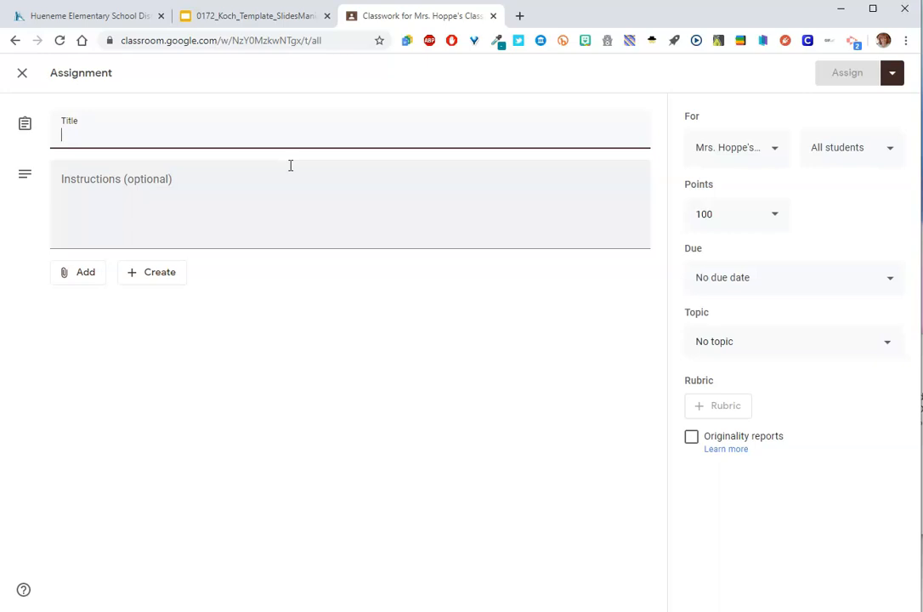
type("Art slider")
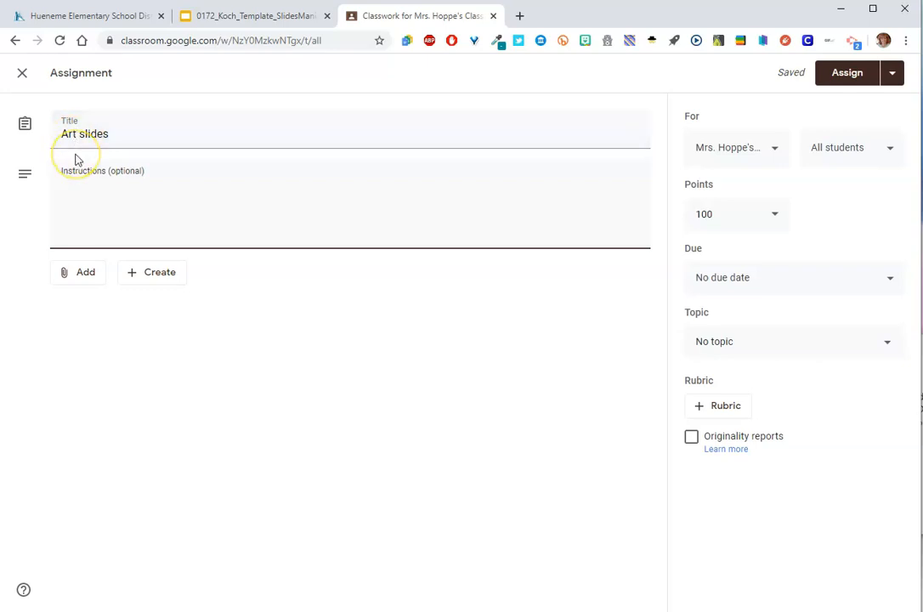
left_click(90, 187)
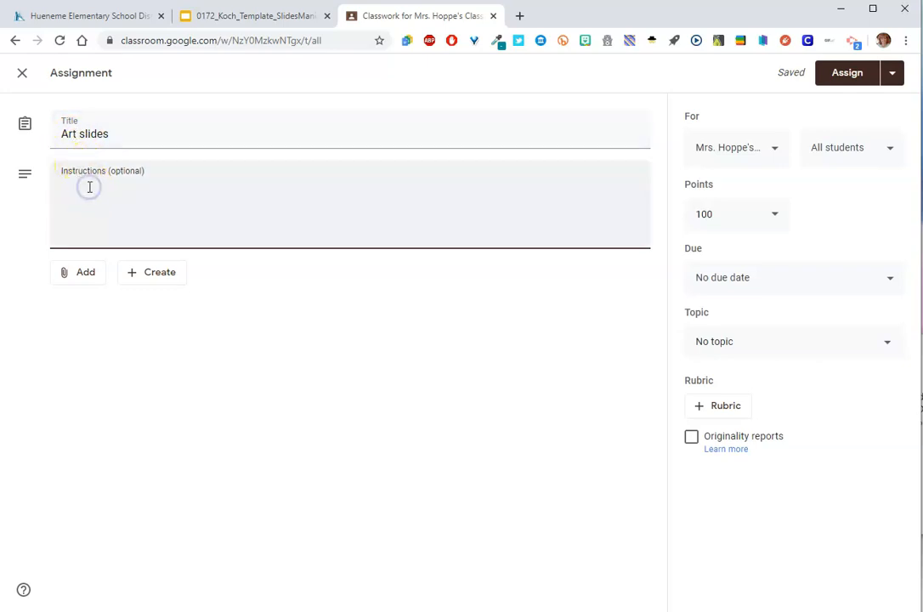
type("Please f")
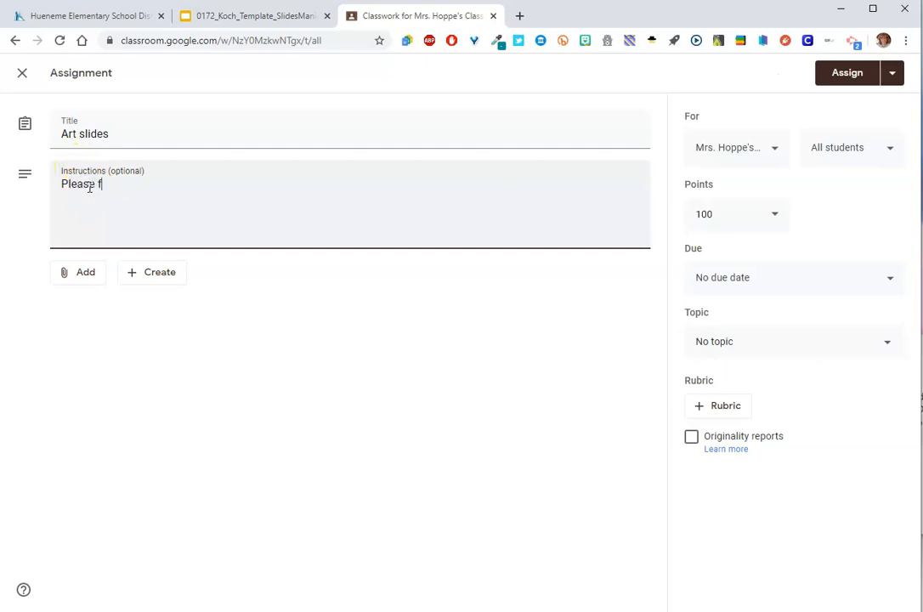
type("go to Googl")
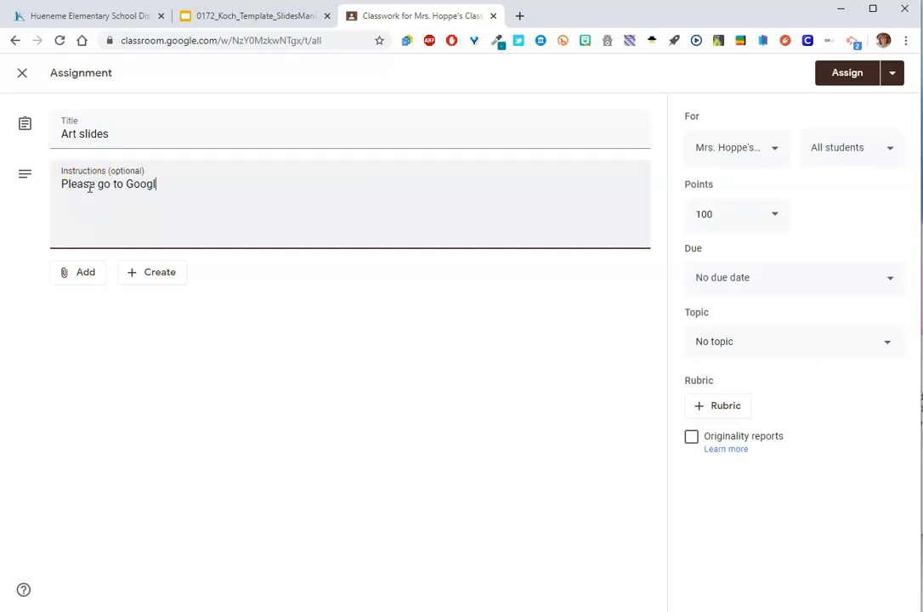
type("e Artss and C")
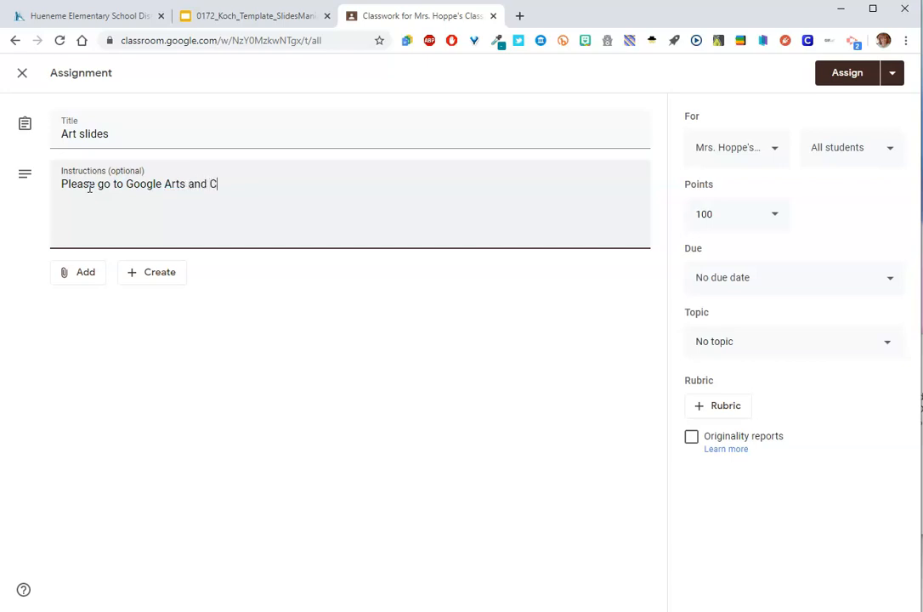
type("ulture and c")
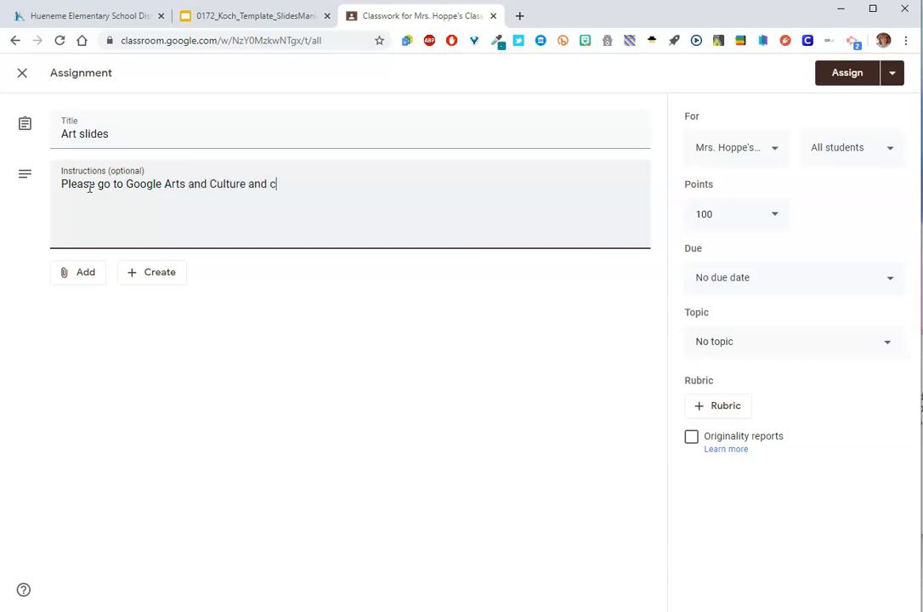
Step: Finish the instructions with 'choose 2 pieces of work', then add 'Use Google Slides'
type("hoose 2")
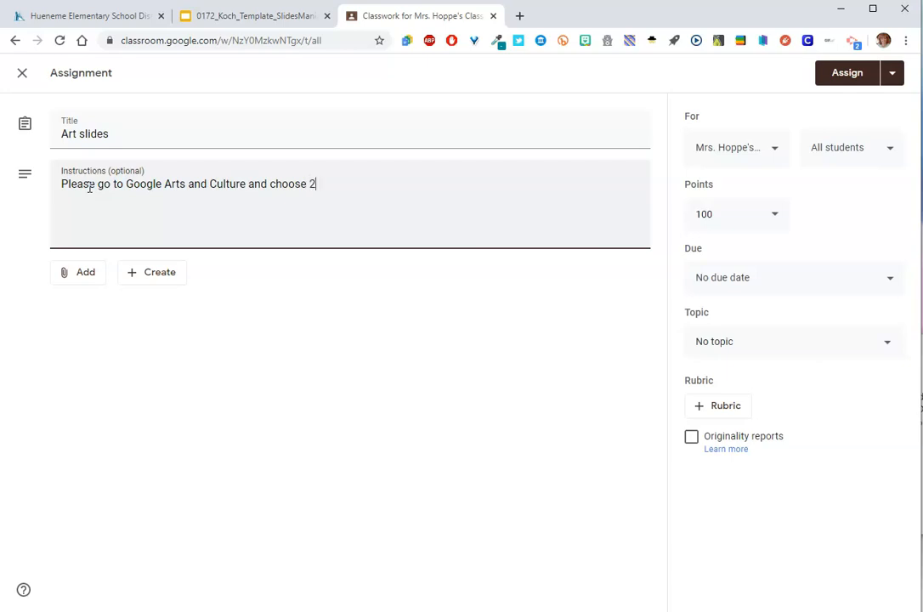
type("pieces of")
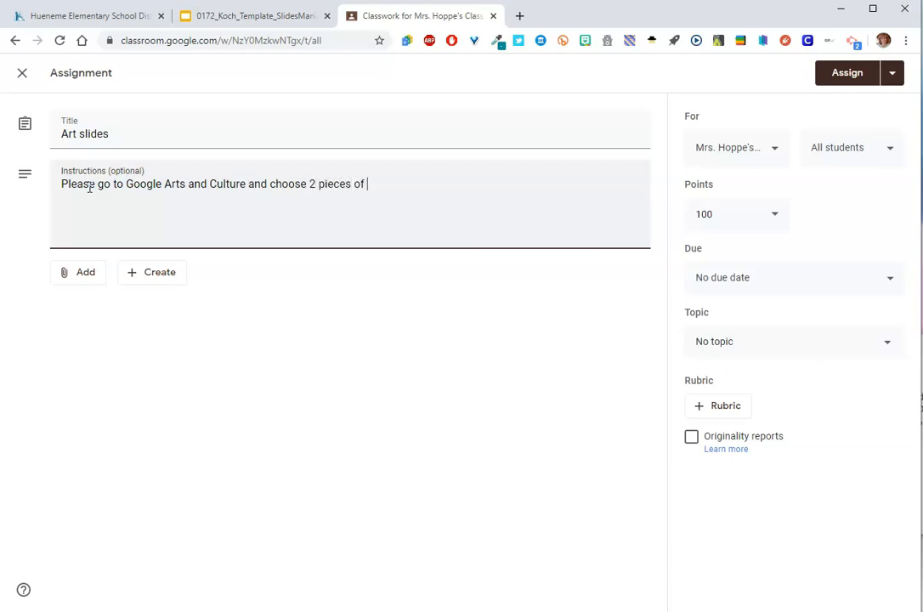
type("work from")
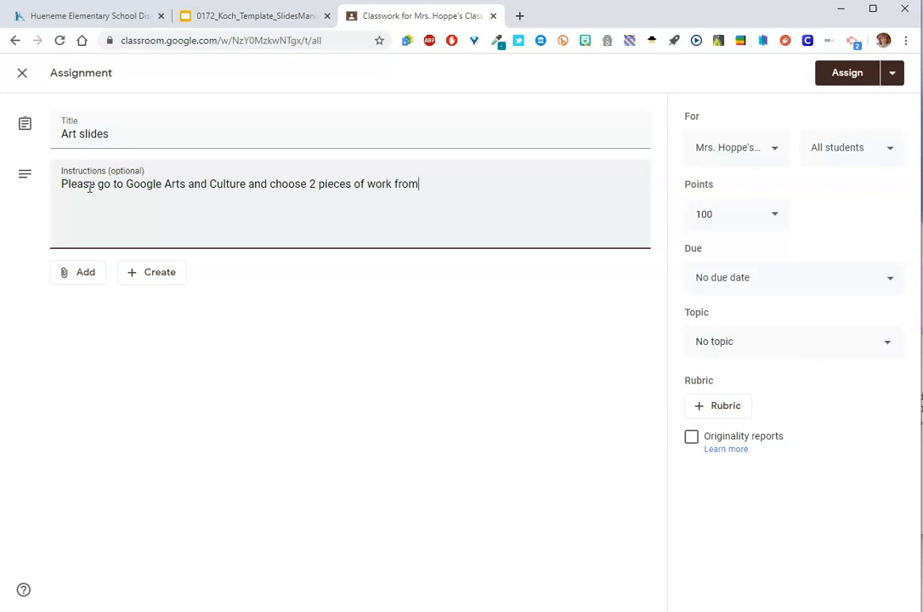
type("the ...")
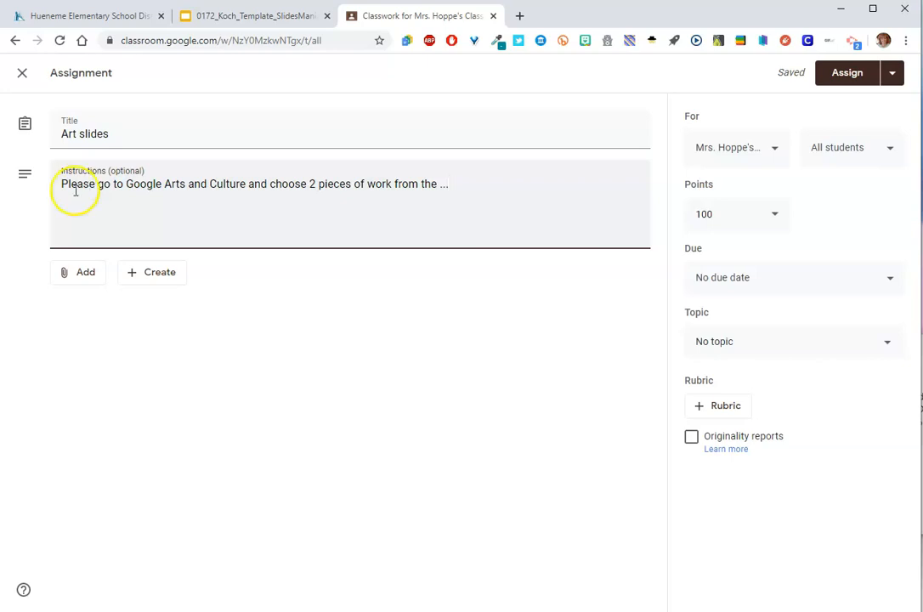
left_click(85, 272)
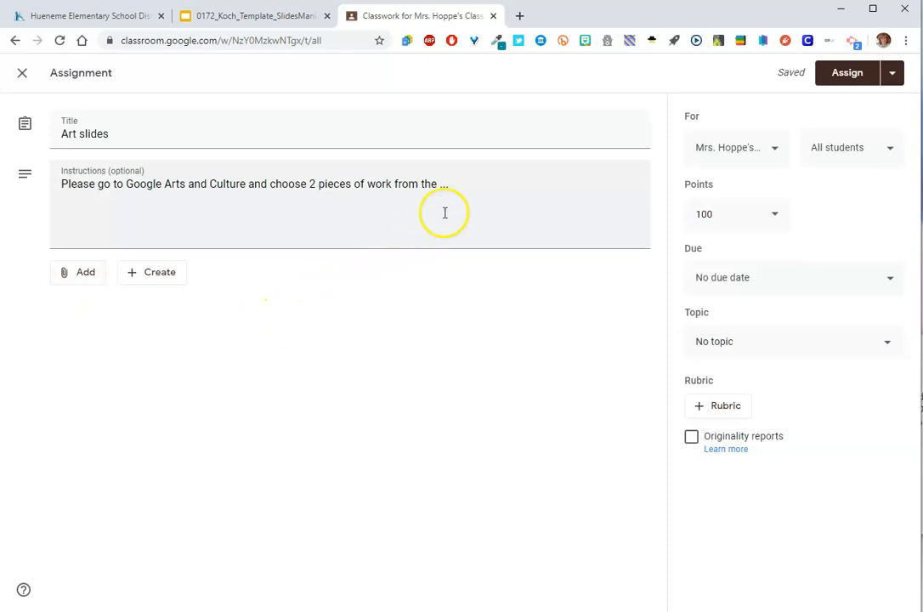
type("Use Google Slides")
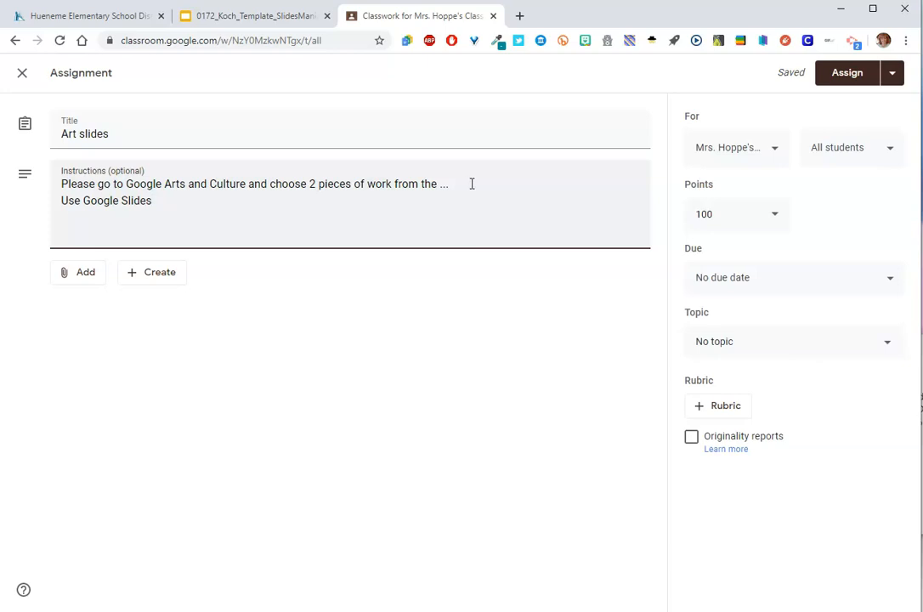
mouse_move(226, 206)
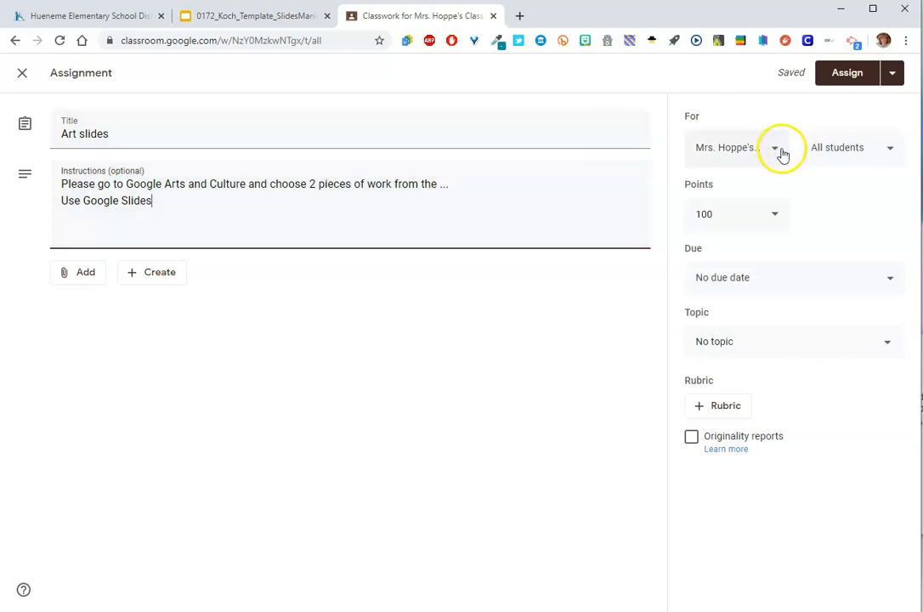
mouse_move(807, 189)
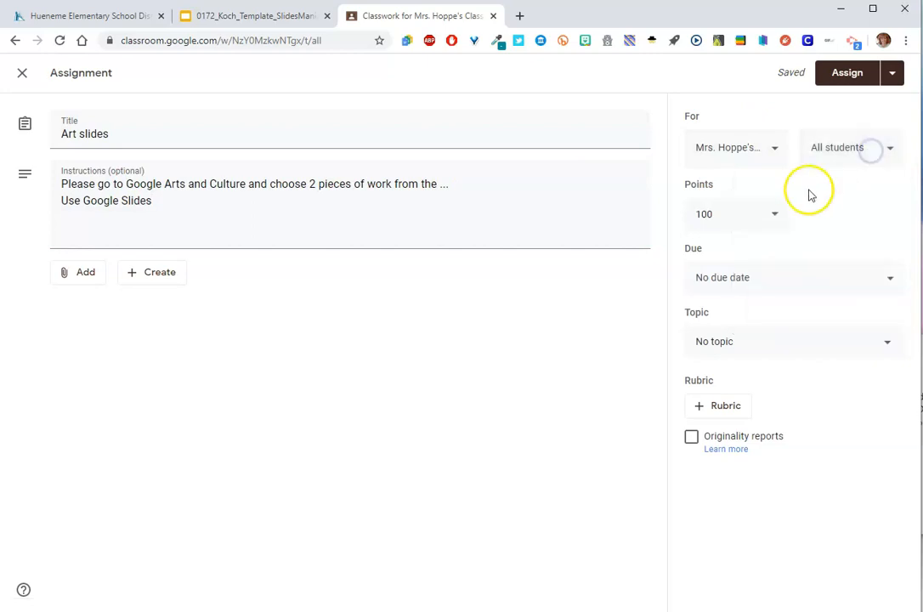
Step: Set the Art slides assignment to Ungraded and assign it to the class
left_click(735, 213)
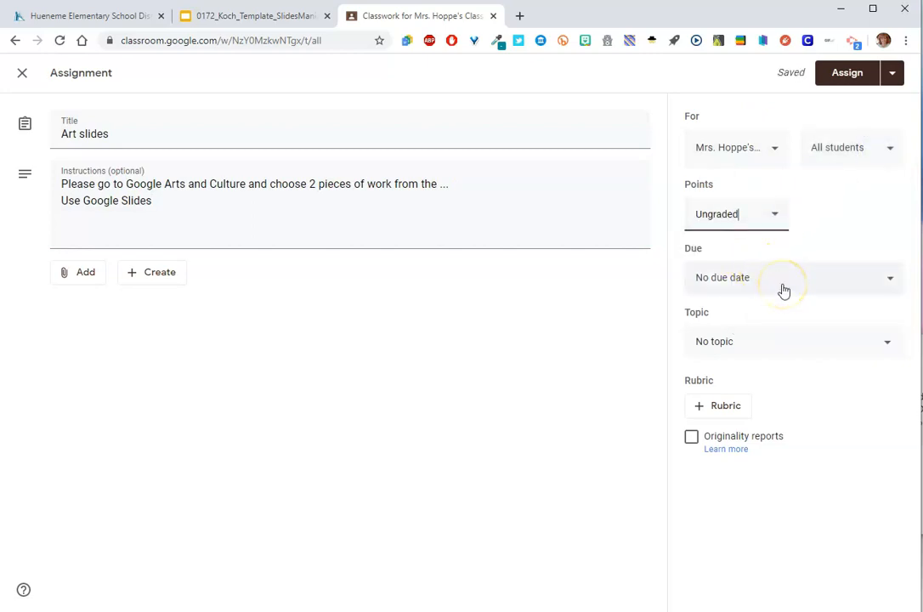
mouse_move(782, 349)
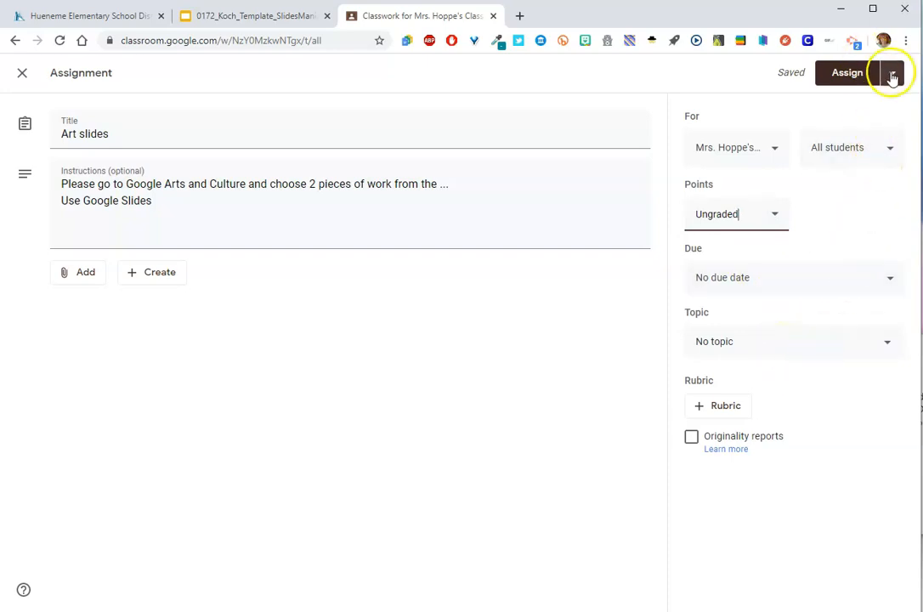
left_click(891, 72)
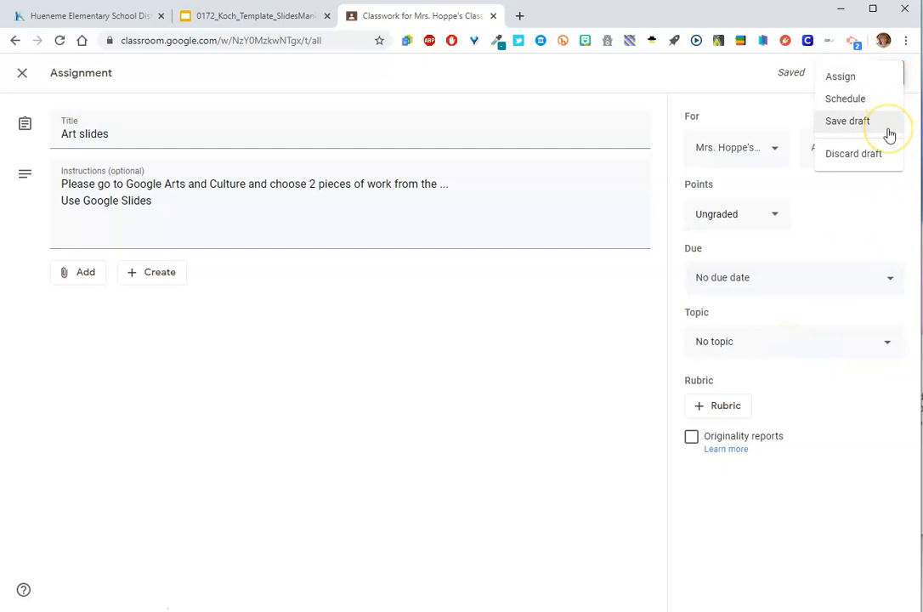
mouse_move(881, 106)
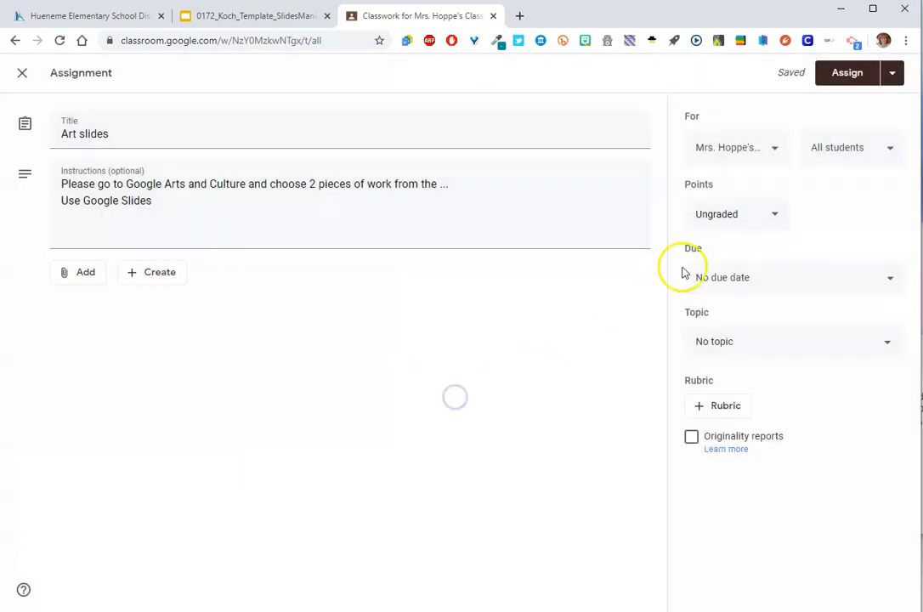
left_click(847, 72)
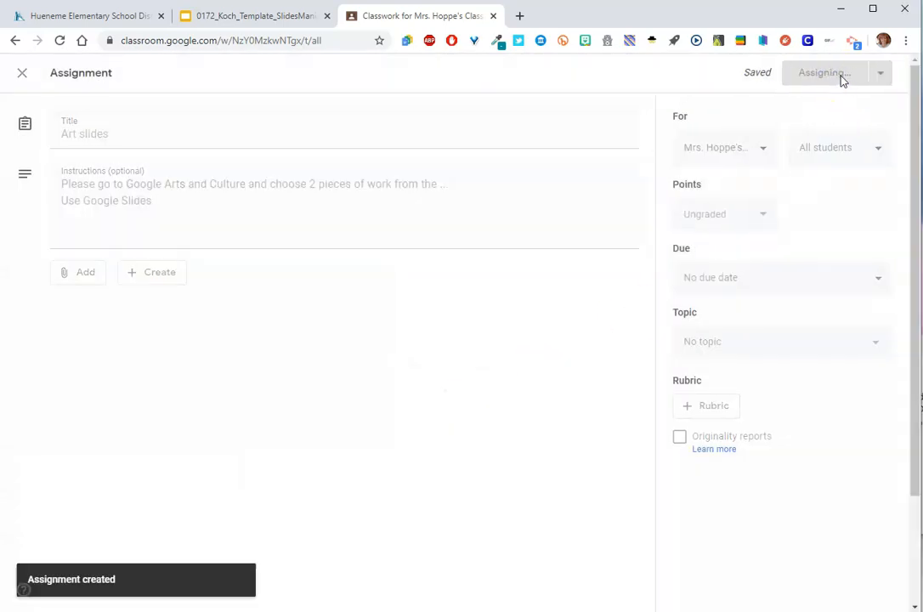
left_click(820, 72)
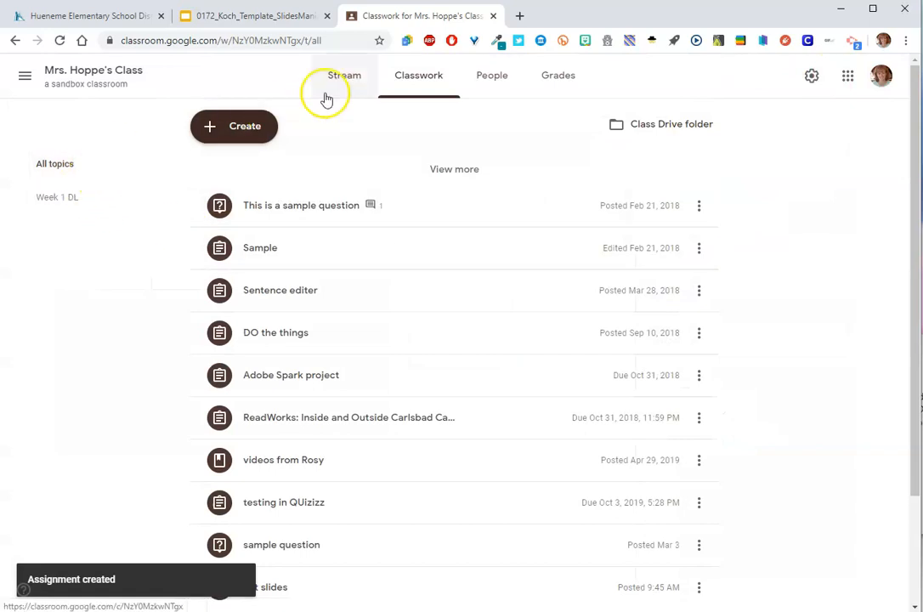
Step: View the Art slides post in the Stream, then return to Classwork
left_click(344, 75)
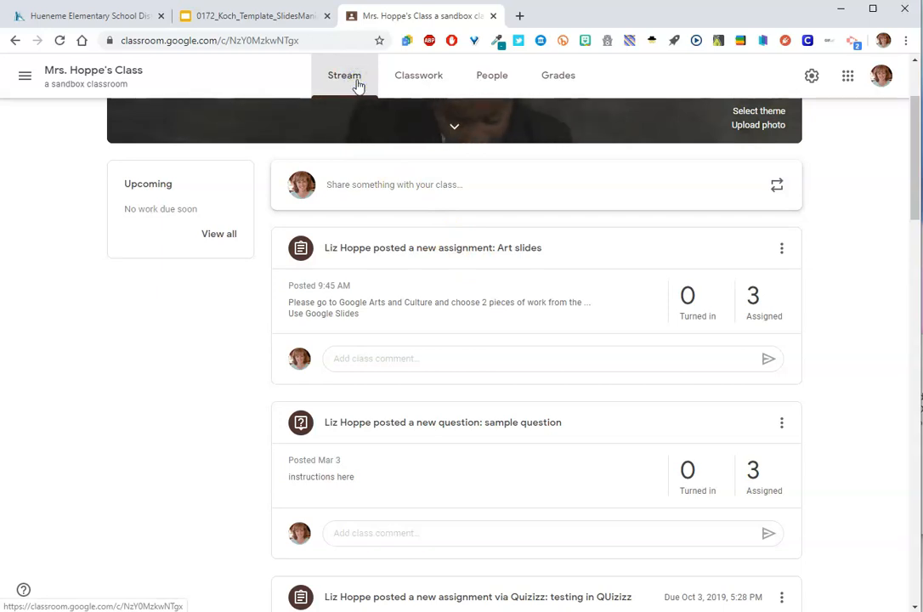
left_click(418, 75)
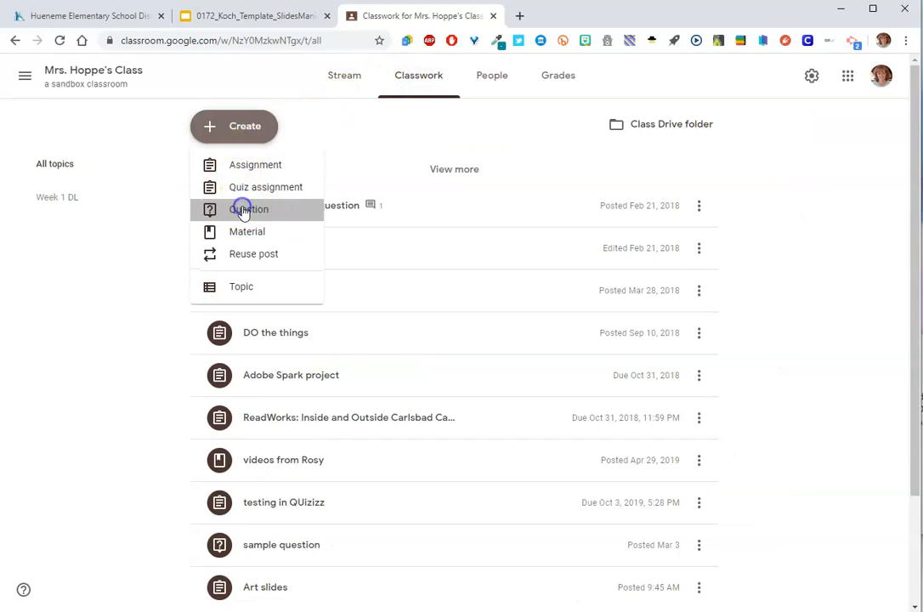
Step: Create a question titled 'April 20 Question of the Day' asking how many purple things students know
left_click(249, 209)
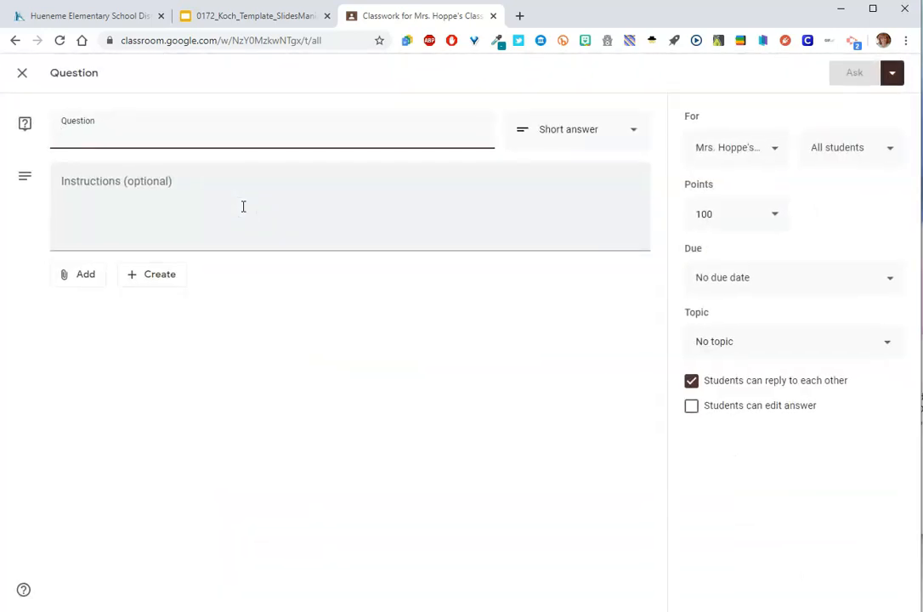
left_click(272, 129)
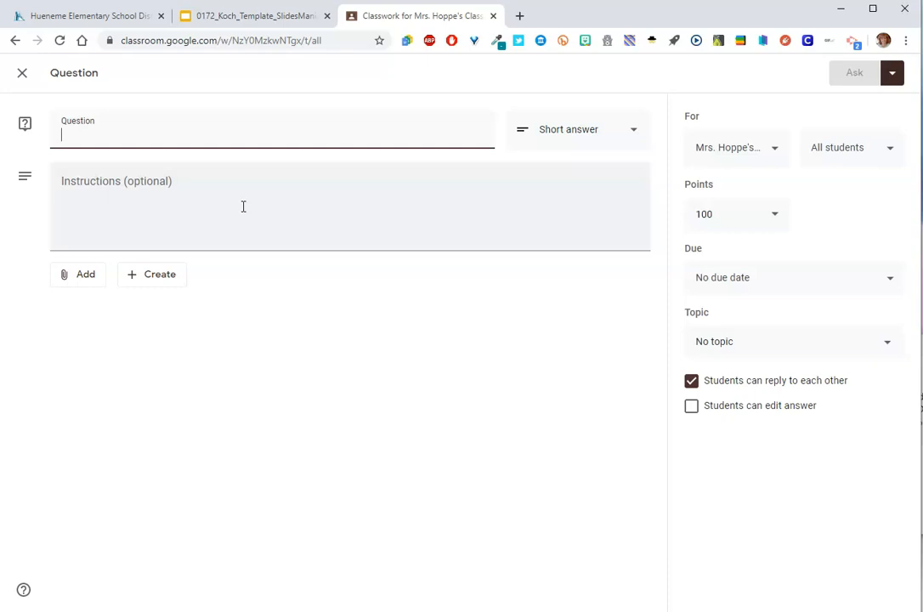
mouse_move(221, 171)
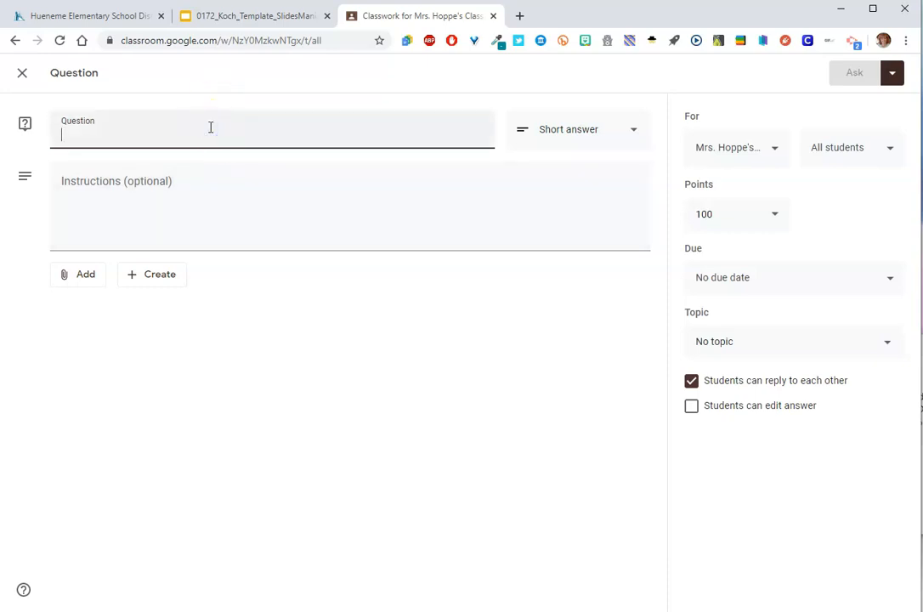
type("April")
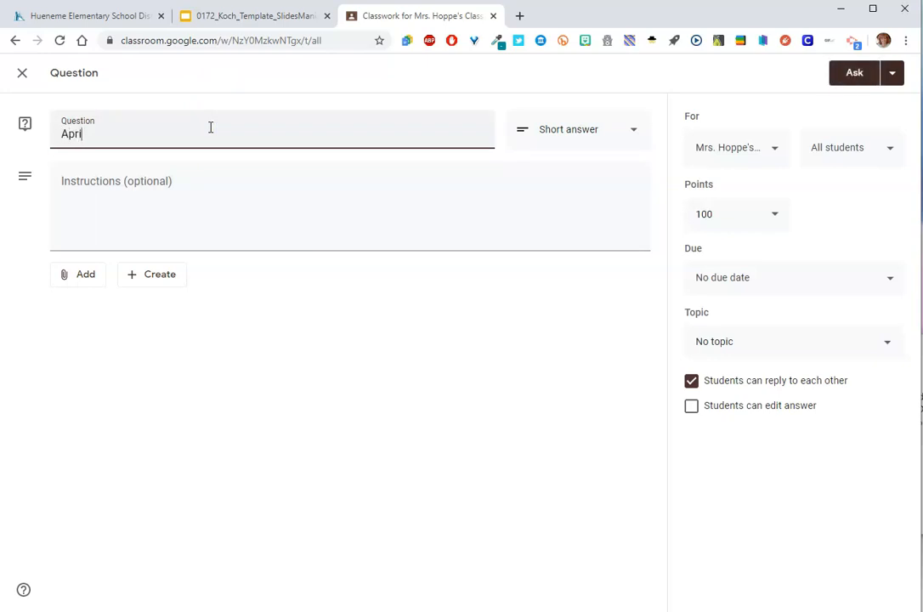
type("20")
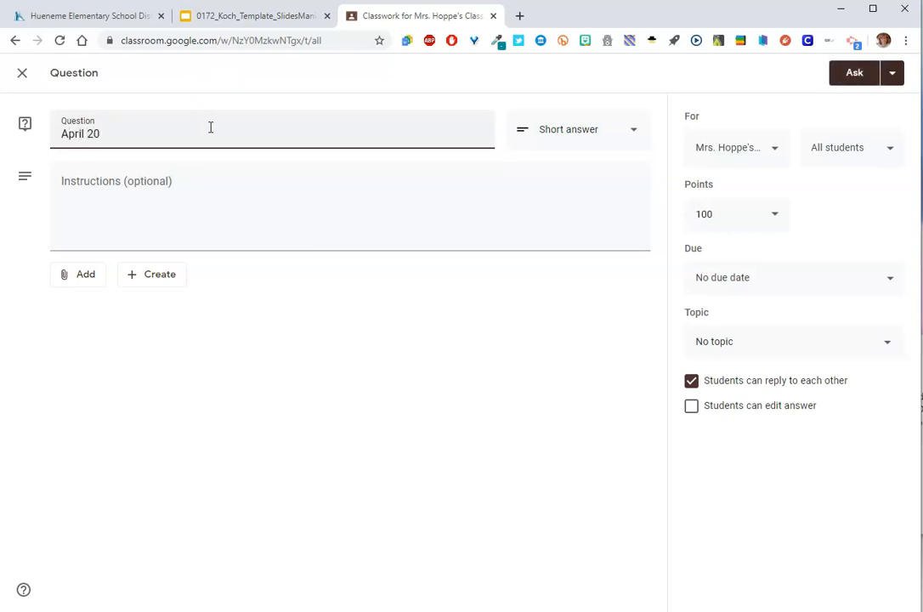
type("Question of")
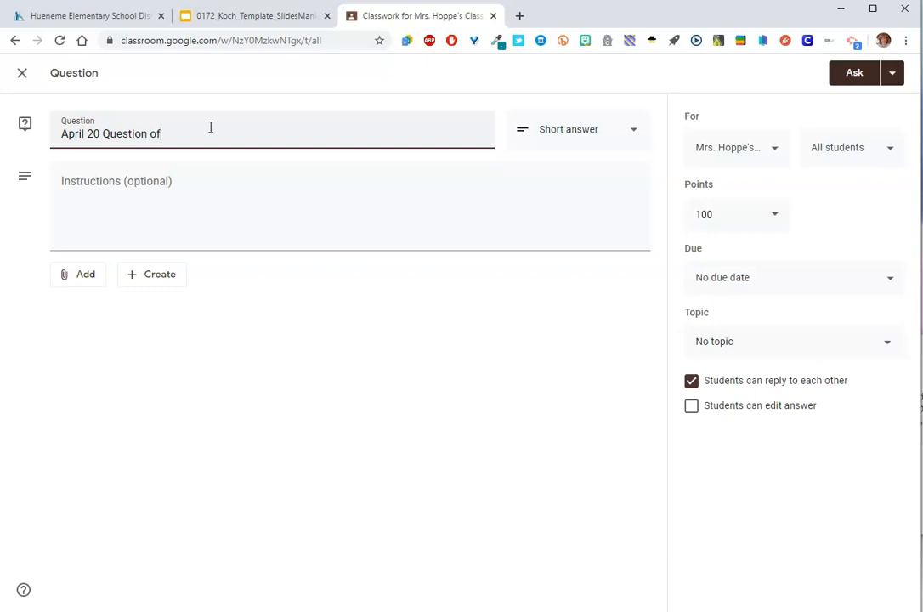
type("the Day")
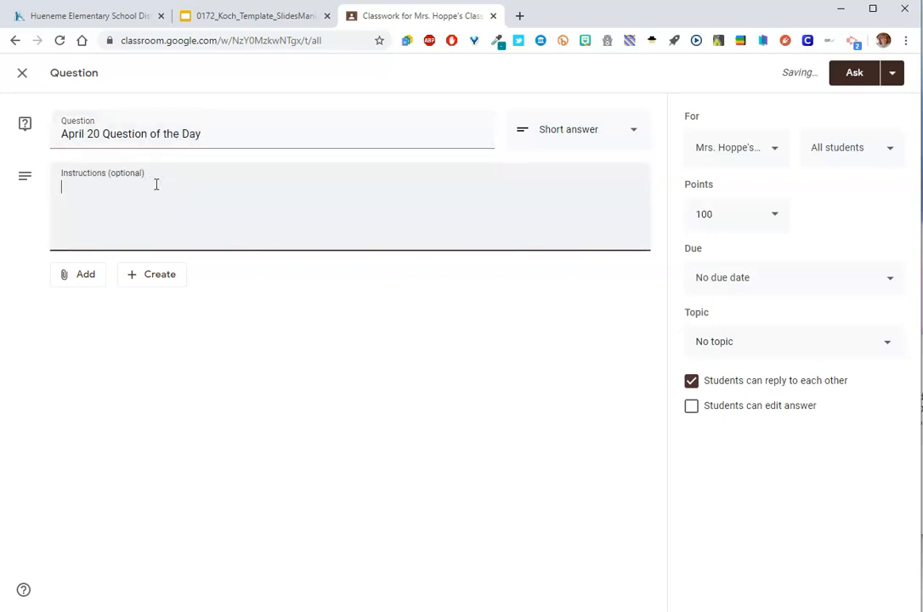
type("How many things can you think of that are")
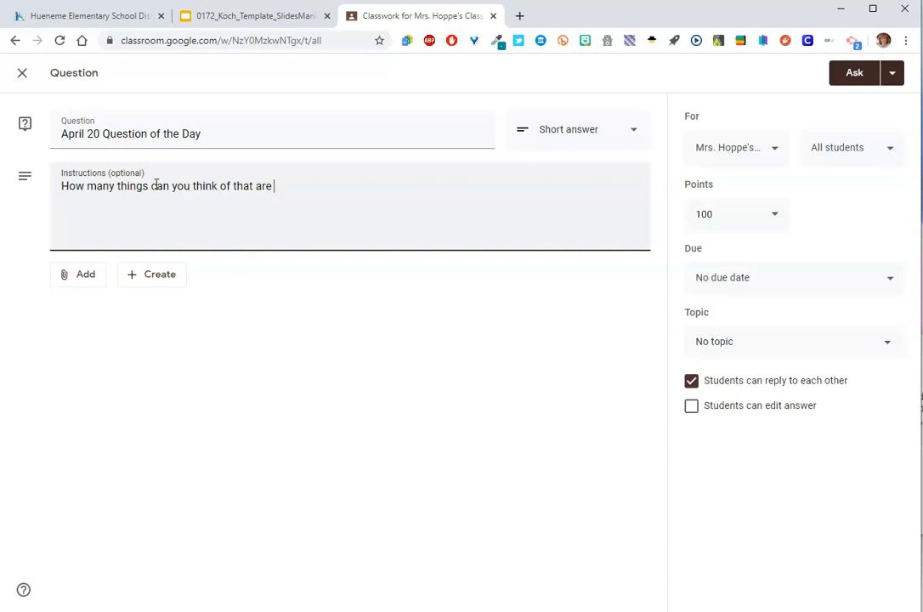
type("purple.")
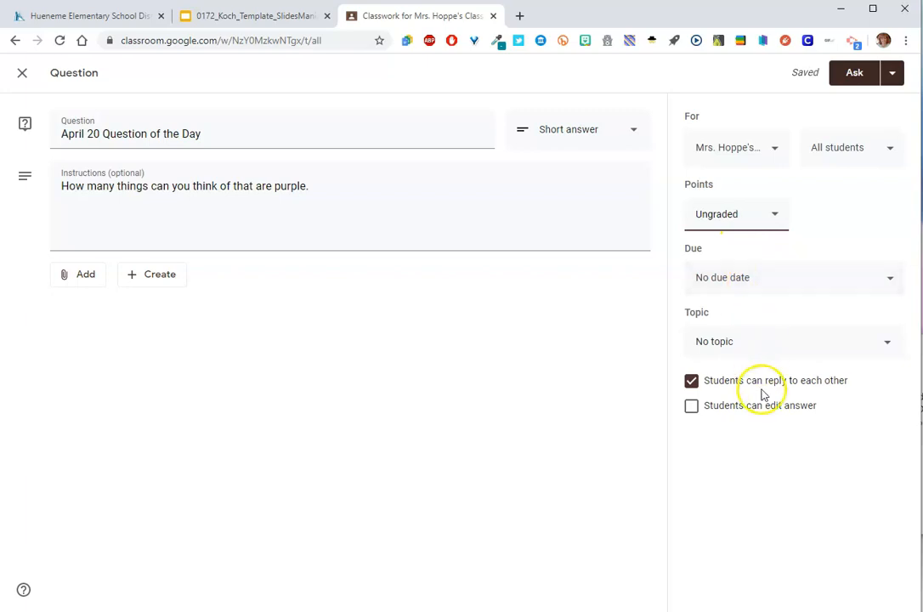
mouse_move(726, 385)
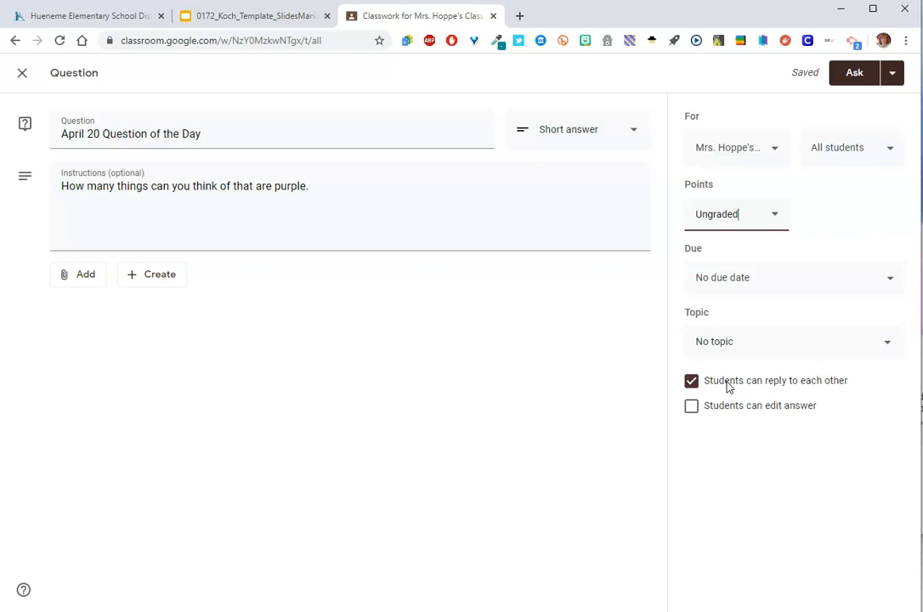
mouse_move(729, 388)
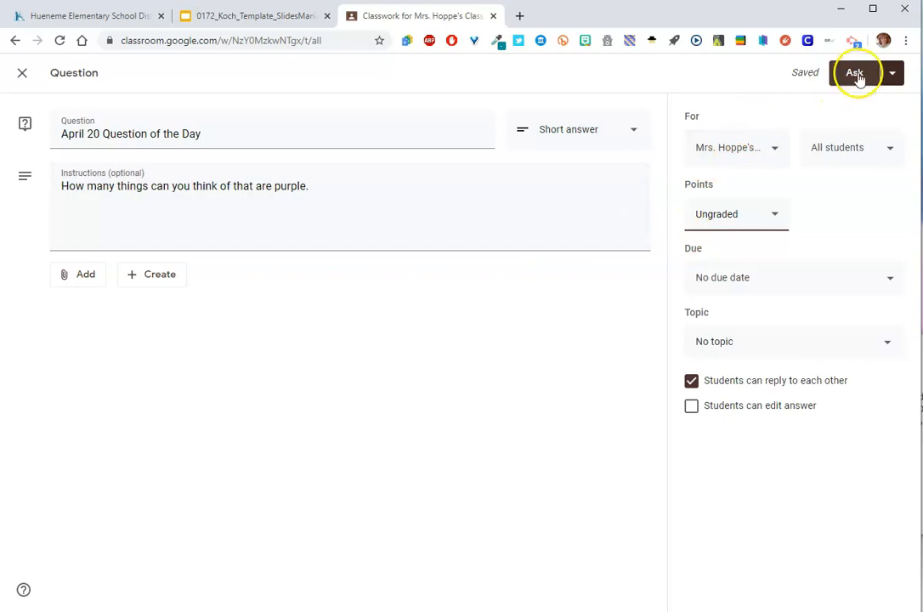
Step: Post the ungraded April 20 question using Ask from the dropdown
left_click(891, 72)
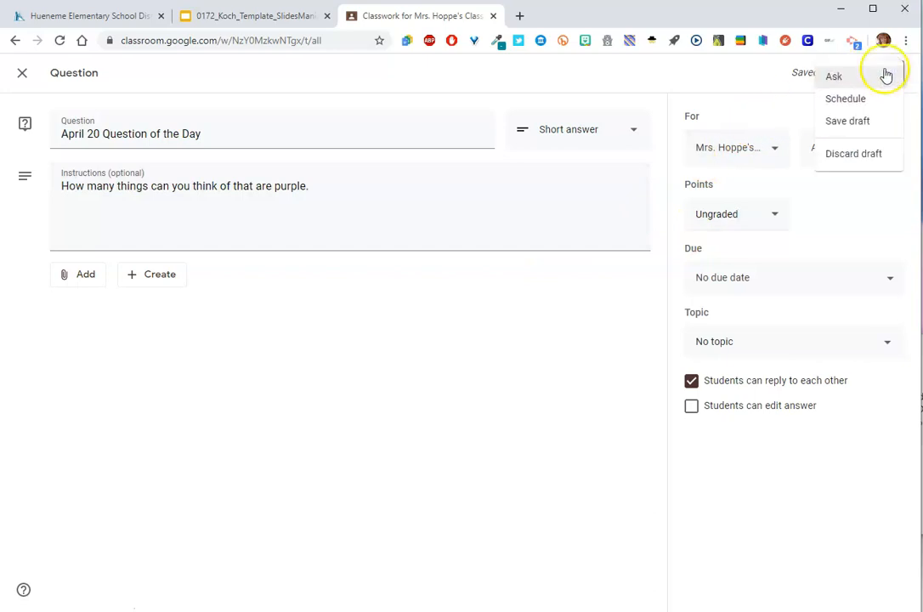
left_click(834, 75)
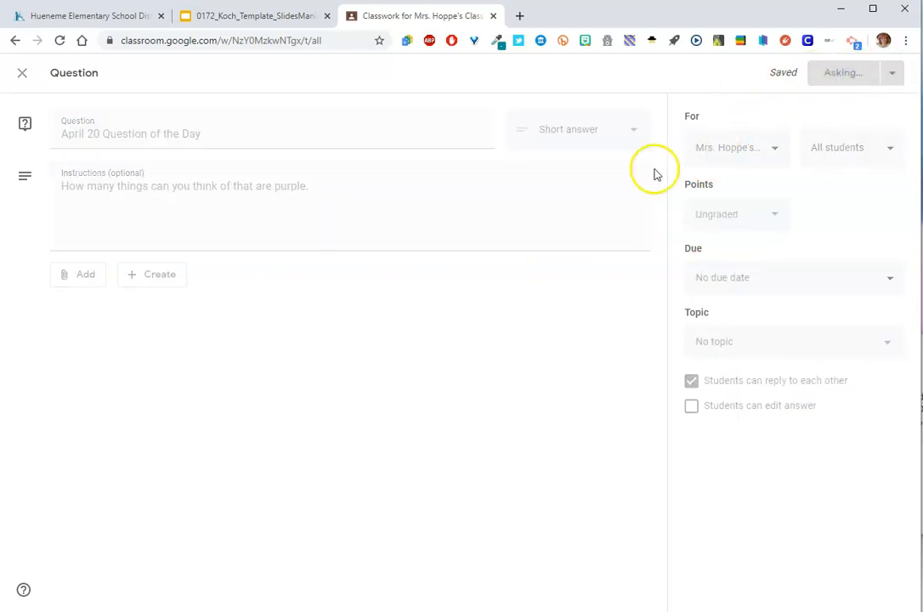
left_click(842, 72)
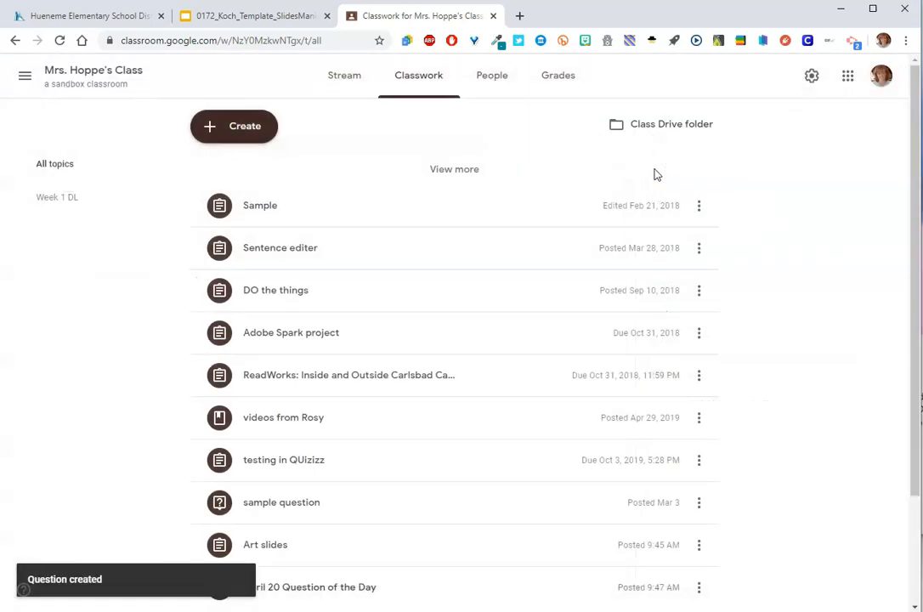
Step: Scroll the class Stream to see the April 20 question above Art slides
left_click(345, 75)
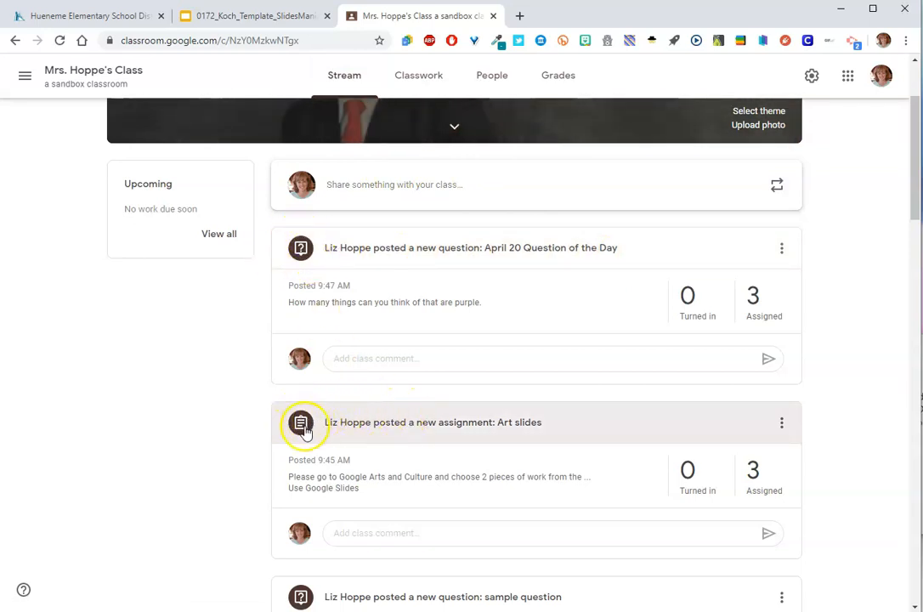
scroll("down", 3)
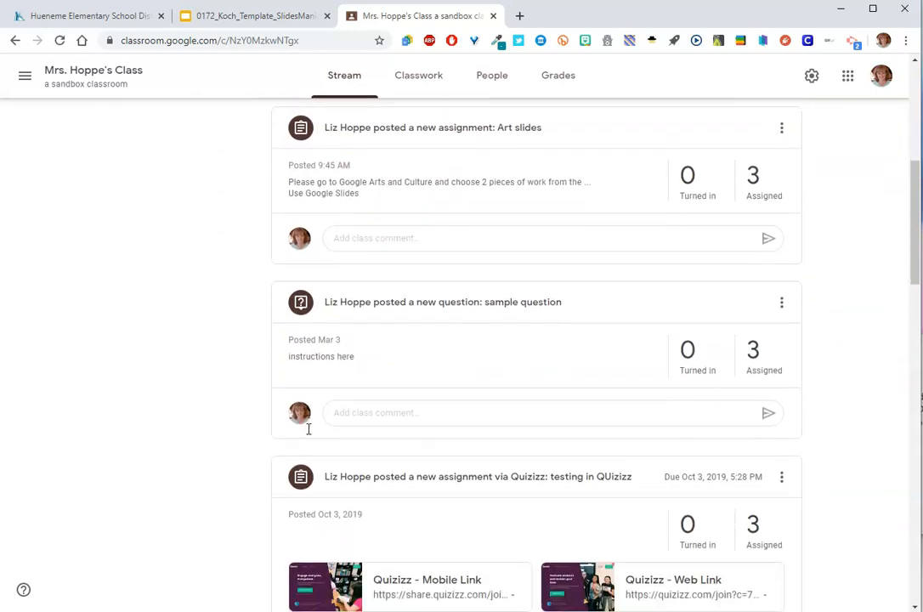
scroll("down", 3)
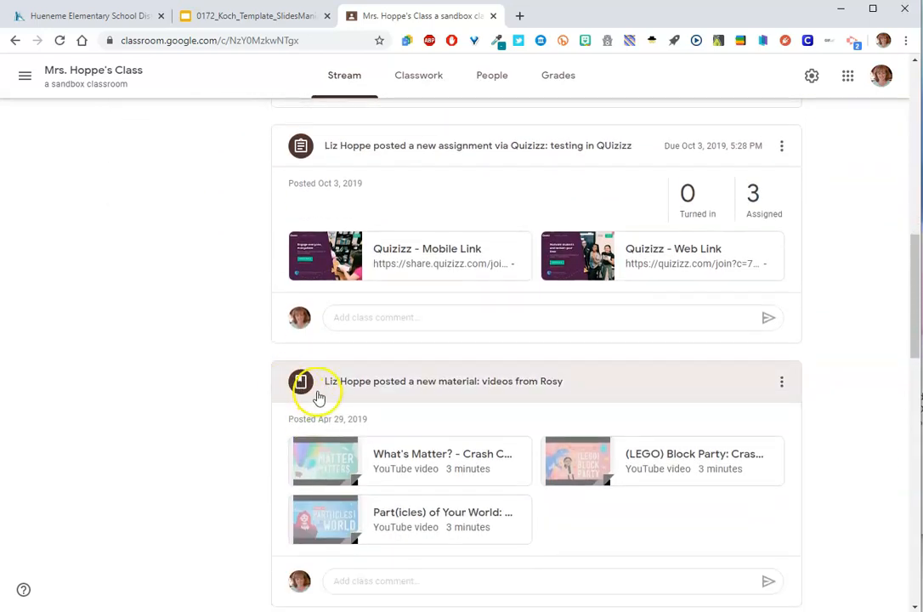